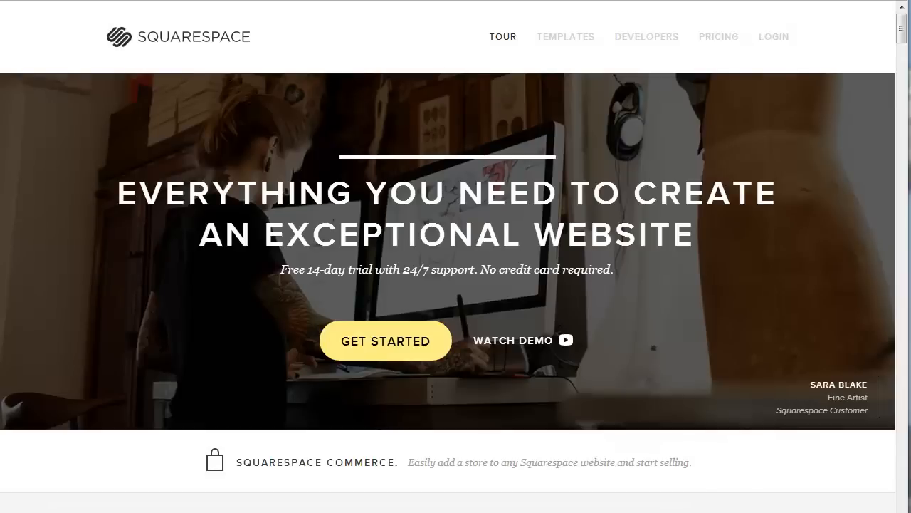
pyautogui.moveTo(400, 288)
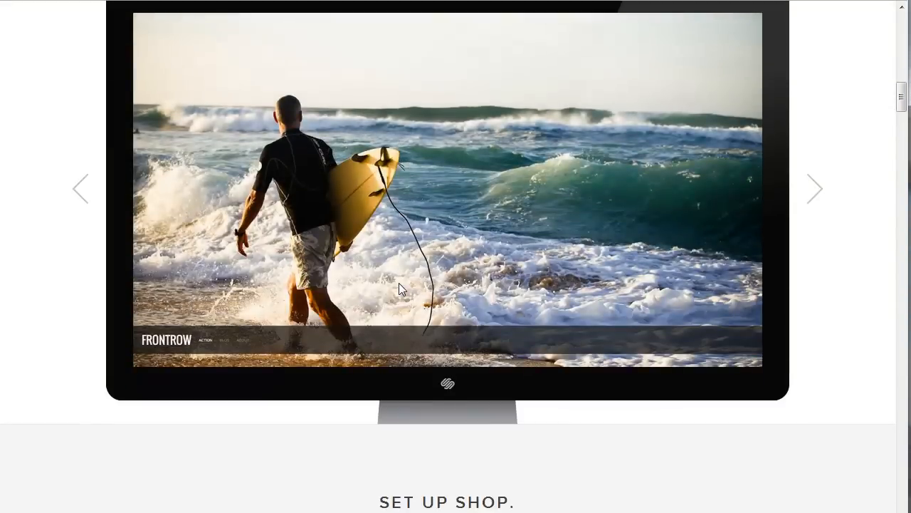
# Scroll the Squarespace homepage down to the commerce section about setting up a shop.
pyautogui.scroll(-3)
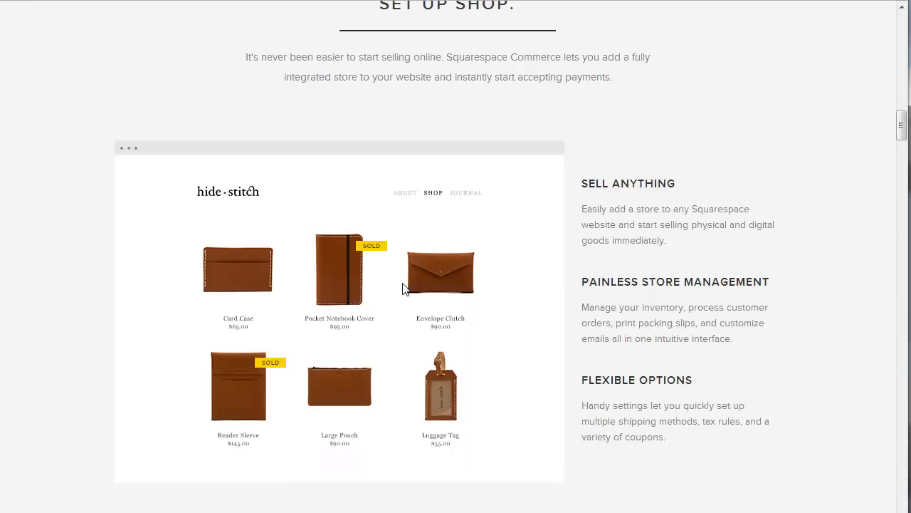
pyautogui.moveTo(735, 464)
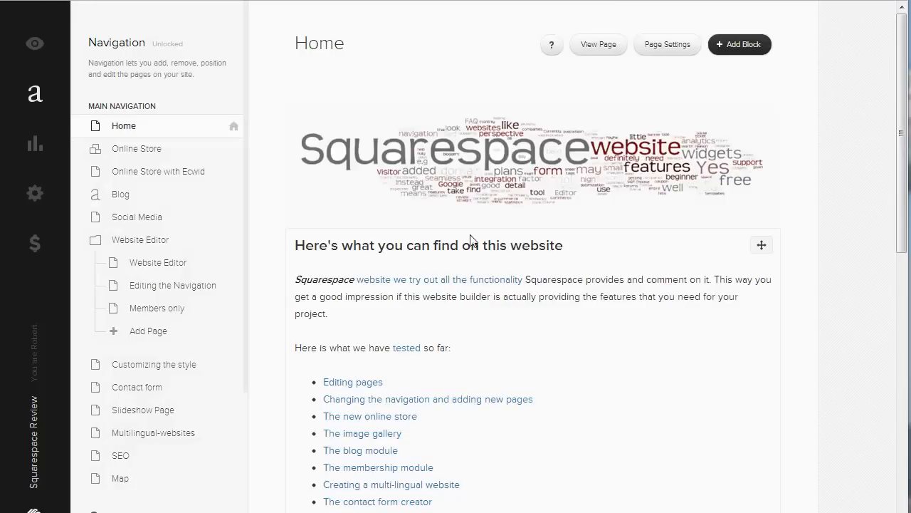
# Open the Online Store product list and begin adding a new product.
pyautogui.click(136, 148)
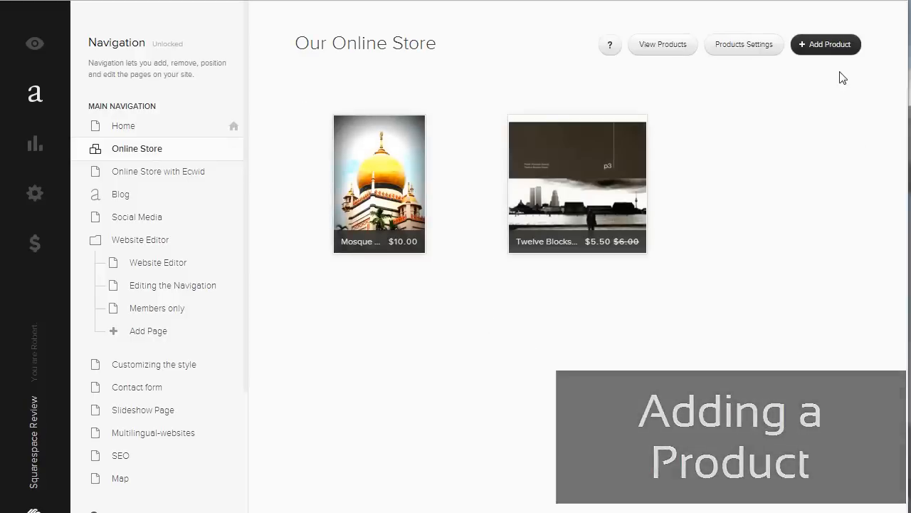
pyautogui.click(825, 44)
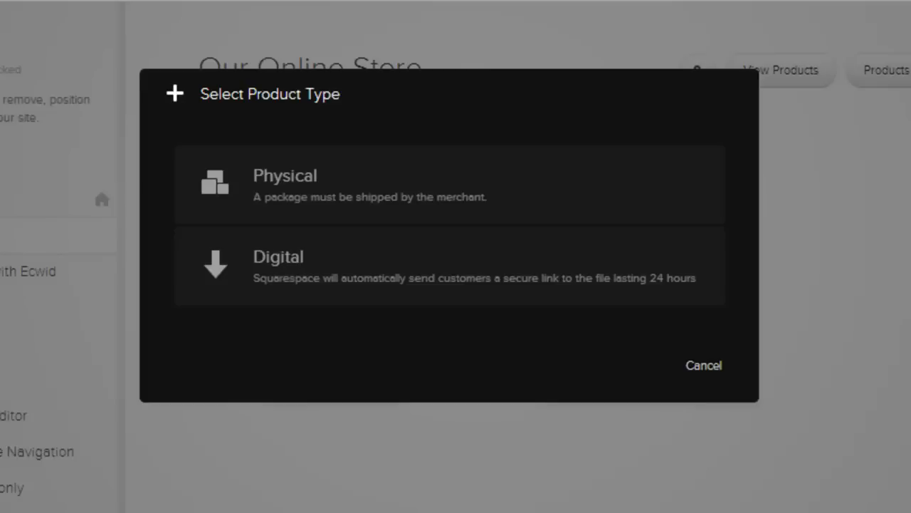
pyautogui.moveTo(395, 199)
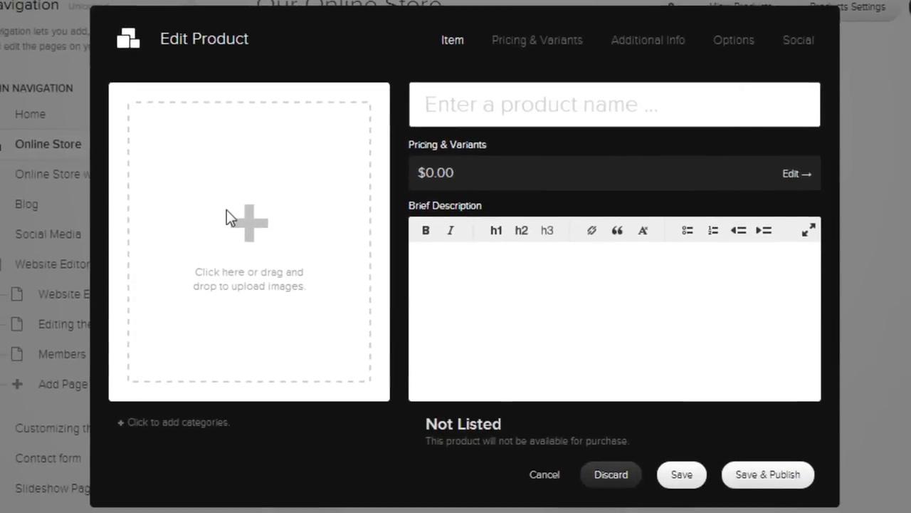
# Upload three tripod photos and list features such as 'Weight: 4.5 pounds' and '5-year warranty'.
pyautogui.click(249, 224)
pyautogui.write('Tripod with 2-way pan')
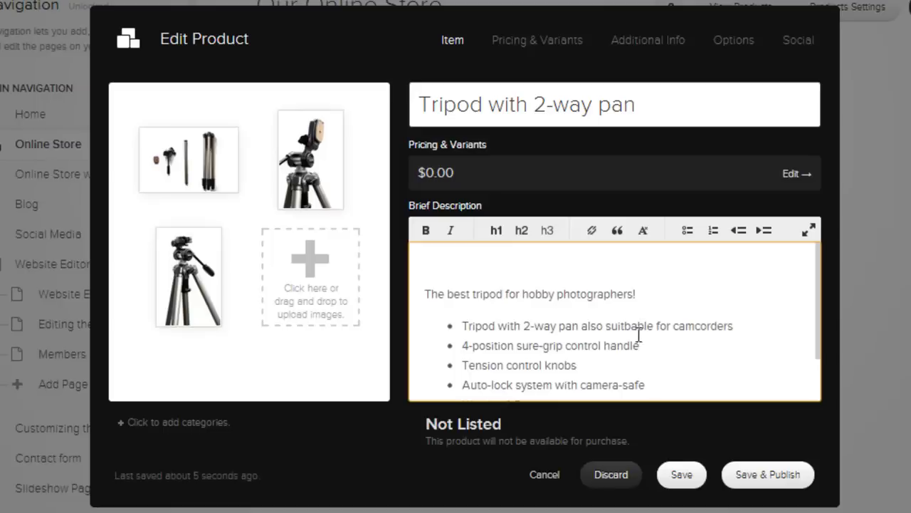
pyautogui.write('Weight: 4.5 pounds')
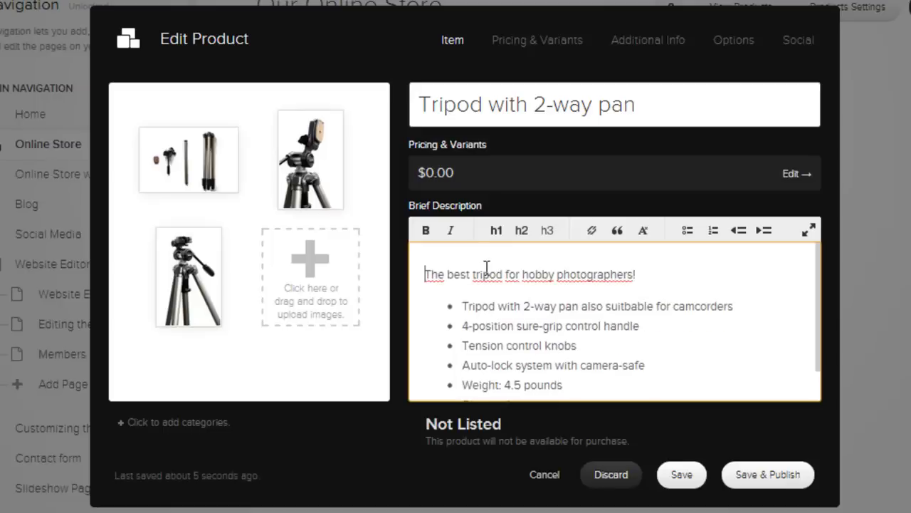
pyautogui.write('5-year warranty')
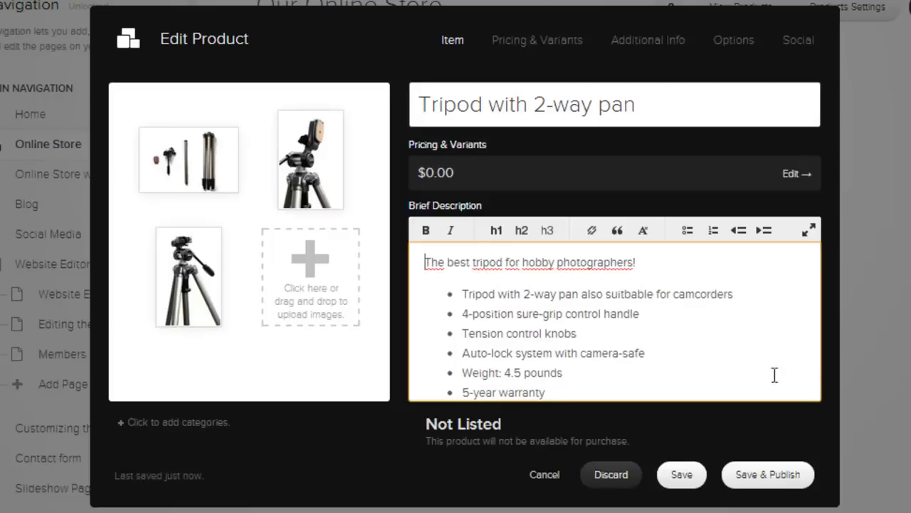
# Price the tripod at $99, on sale for $79, with 15 in stock, and begin its weight.
pyautogui.click(537, 40)
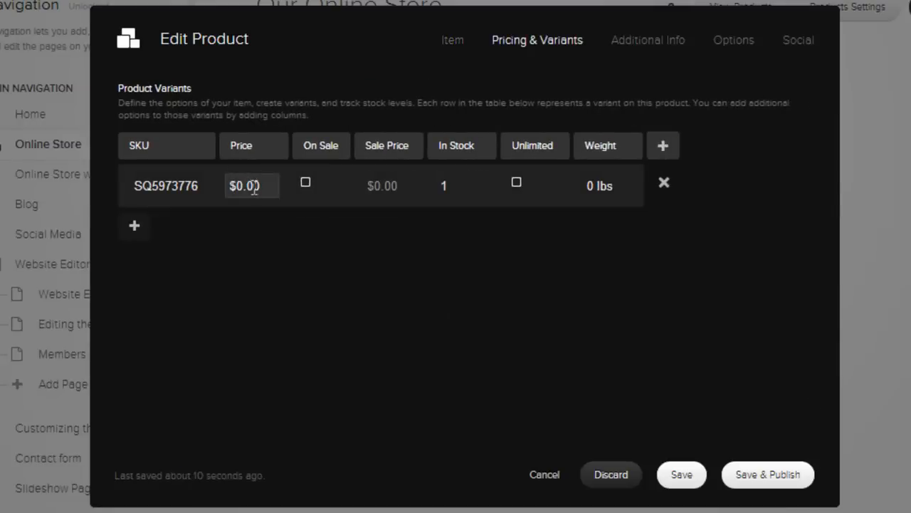
pyautogui.write('99')
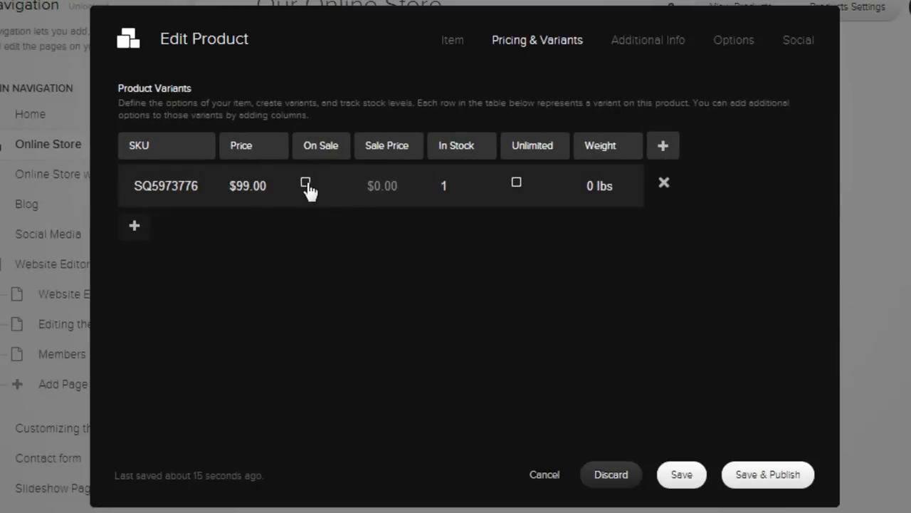
pyautogui.click(305, 182)
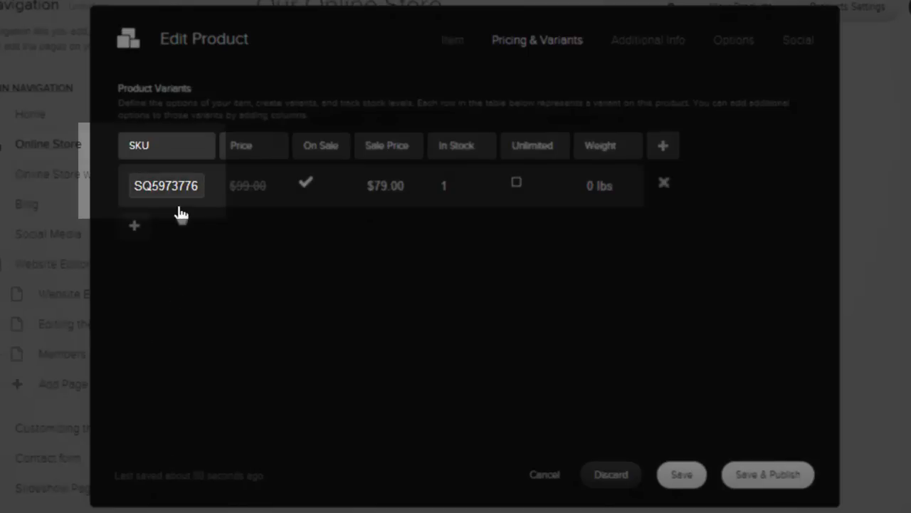
pyautogui.click(463, 186)
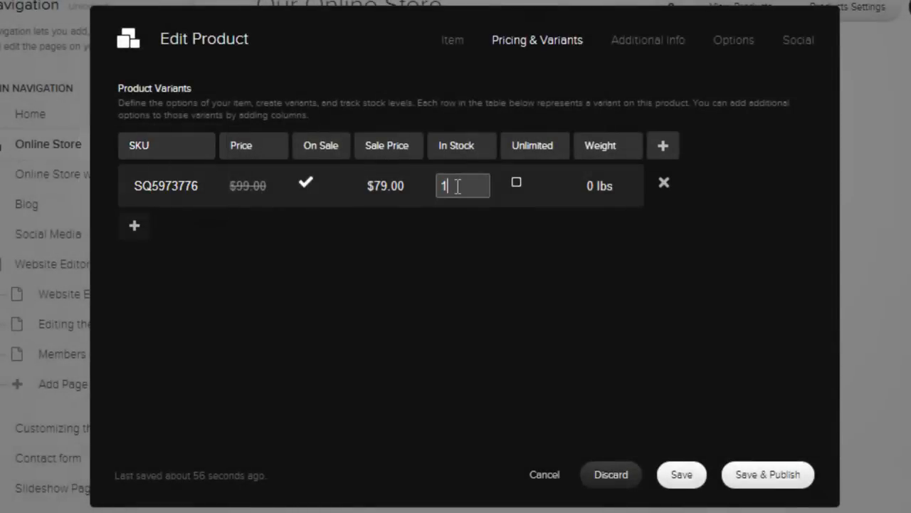
pyautogui.write('5')
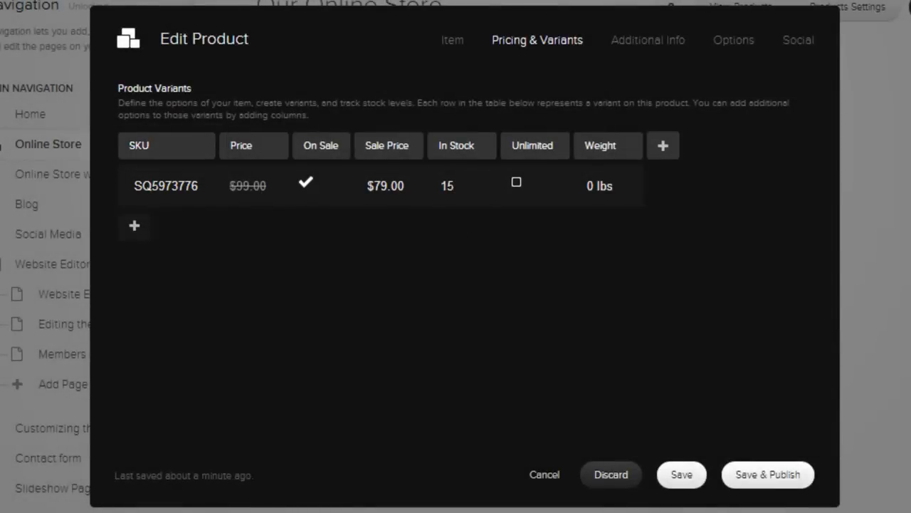
pyautogui.click(609, 186)
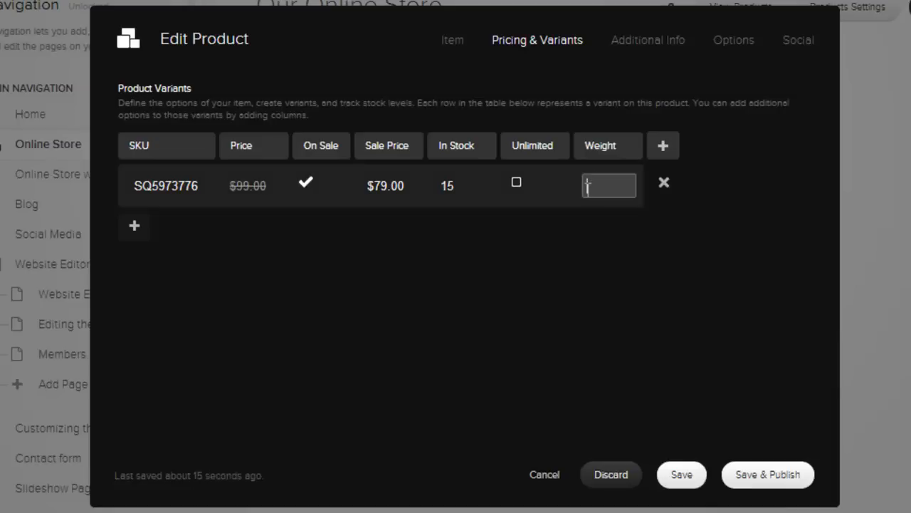
pyautogui.write('4')
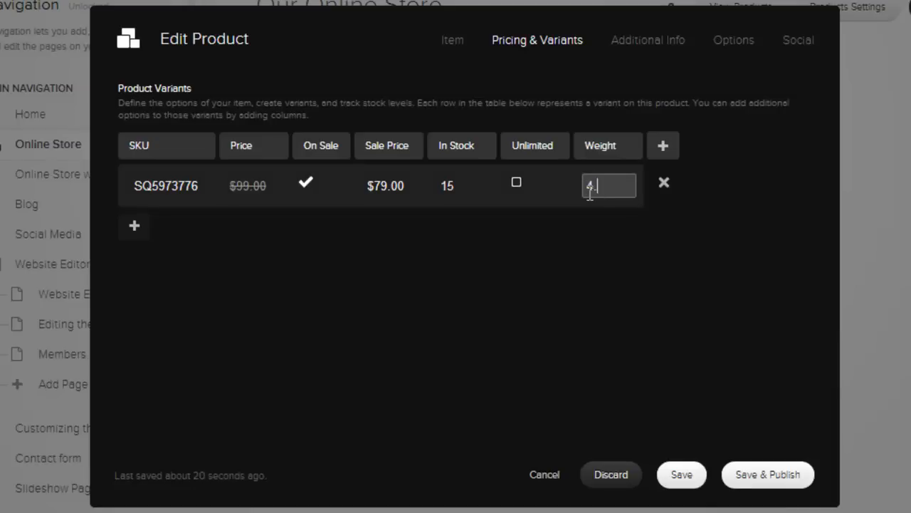
# Add a 'Colors' variant option with a second 'black' variant, then view Additional Info.
pyautogui.click(662, 145)
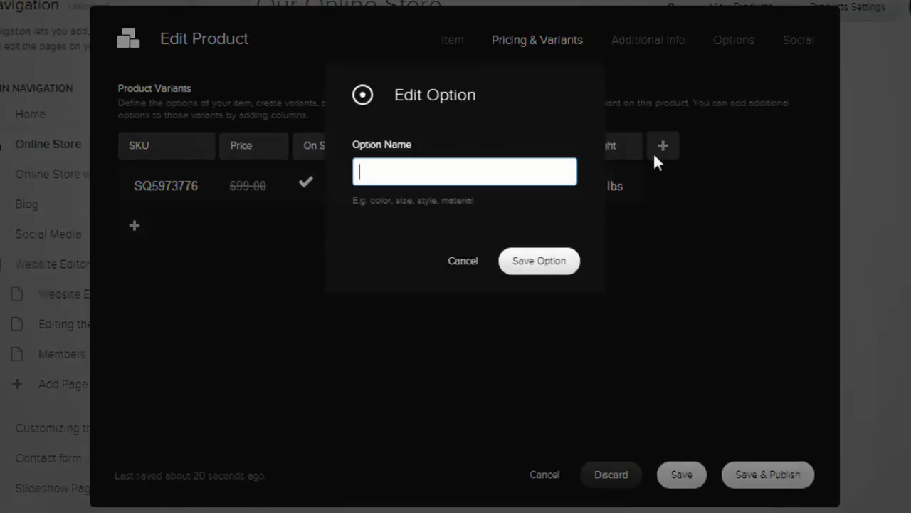
pyautogui.write('Colors')
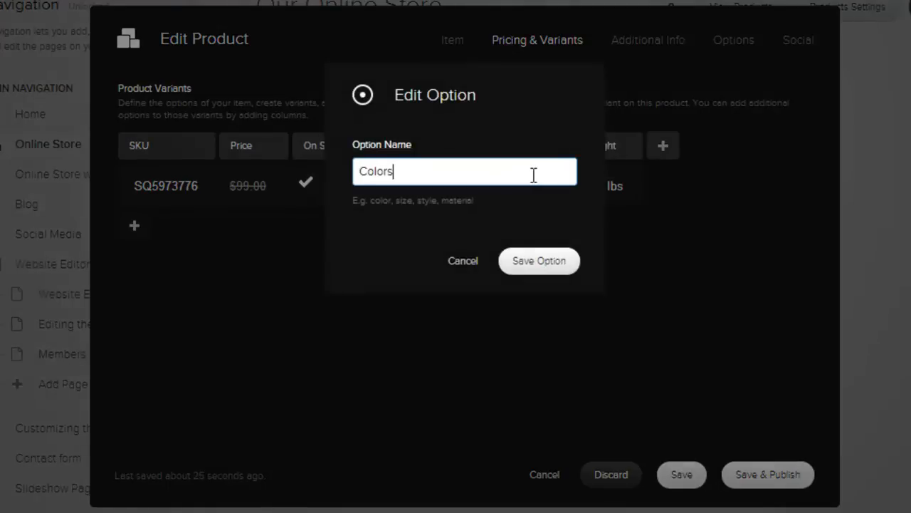
pyautogui.click(539, 260)
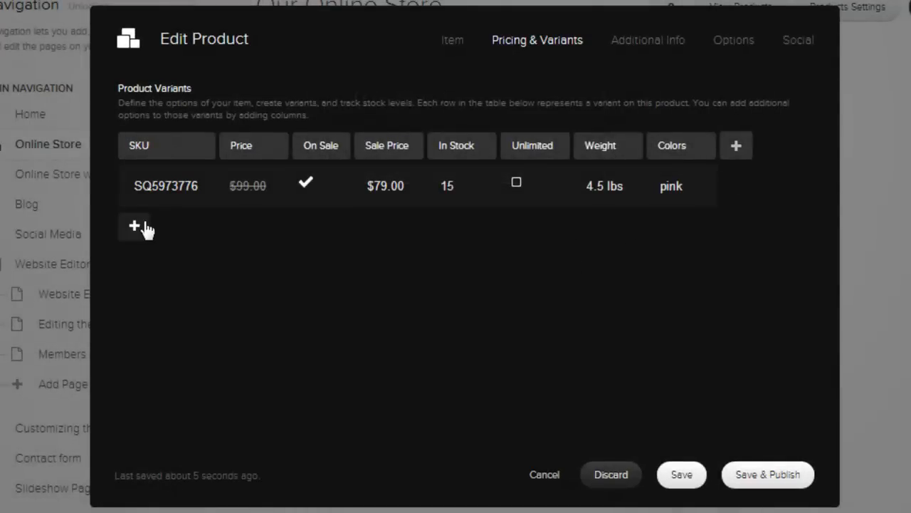
pyautogui.click(135, 227)
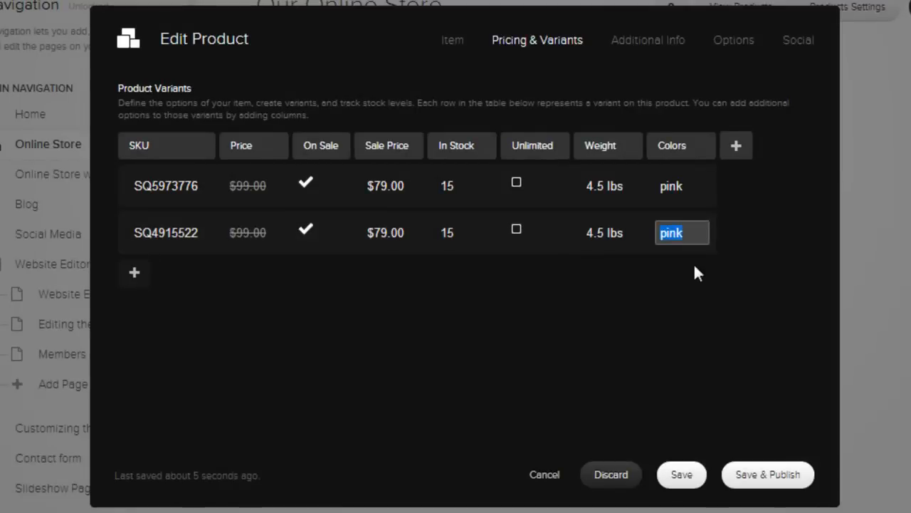
pyautogui.write('black')
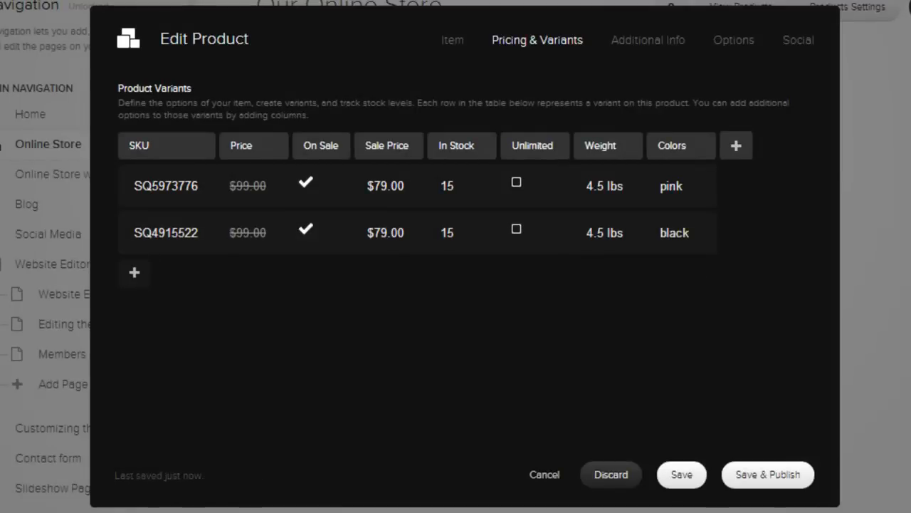
pyautogui.click(647, 40)
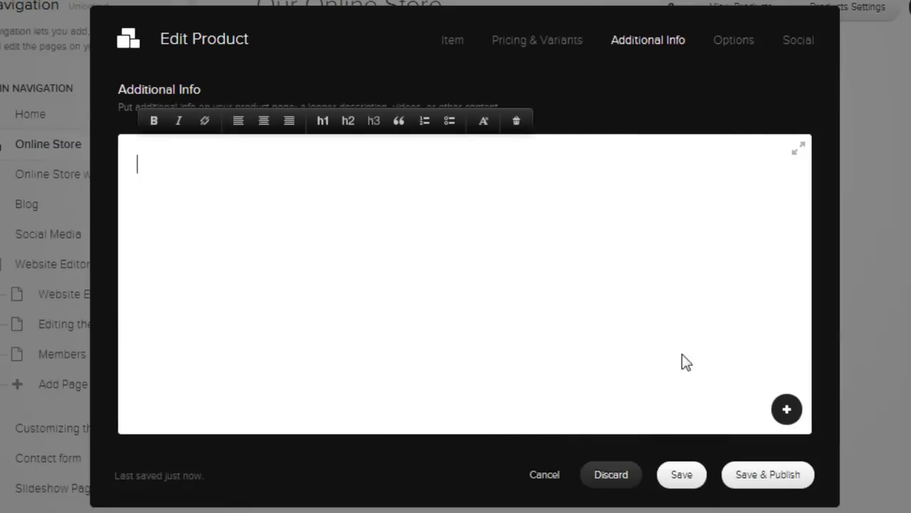
# Begin a custom product URL reading 'tripo'.
pyautogui.click(786, 409)
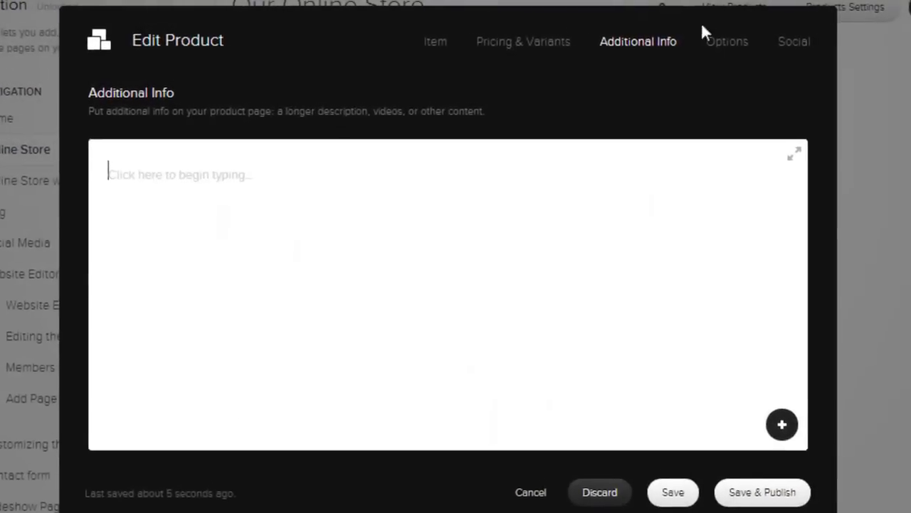
pyautogui.click(728, 41)
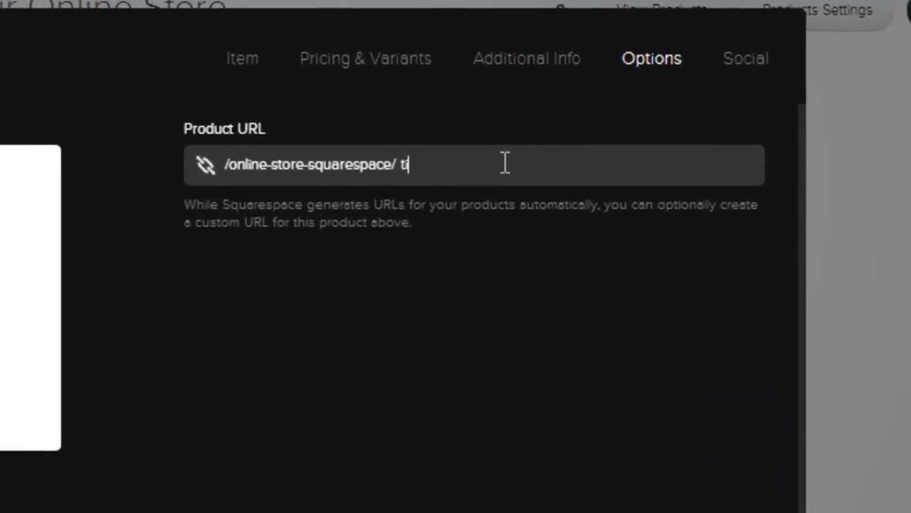
pyautogui.write('ripo')
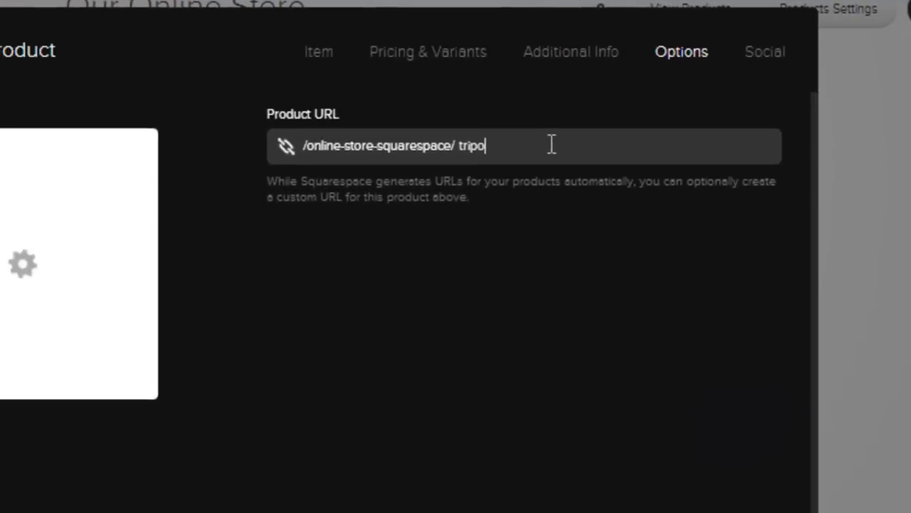
# View the Social settings, switching Twitter posting on and back off.
pyautogui.click(798, 40)
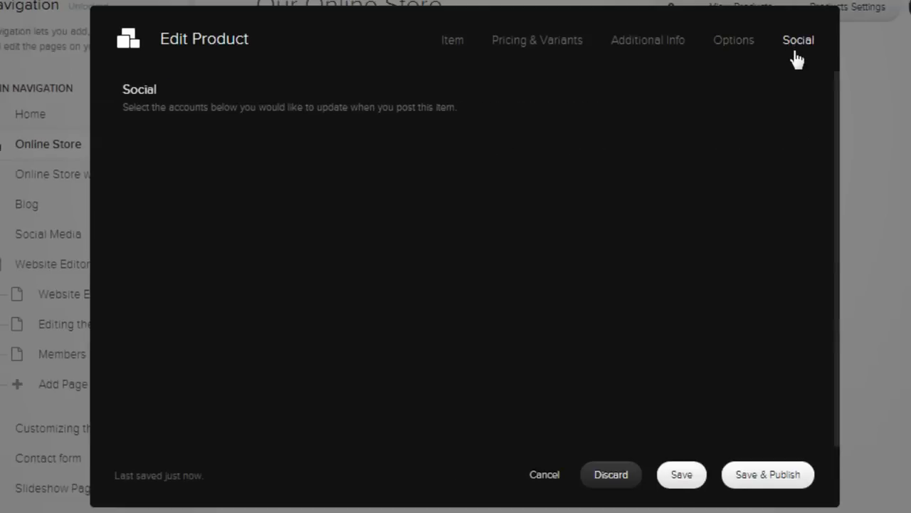
pyautogui.click(318, 157)
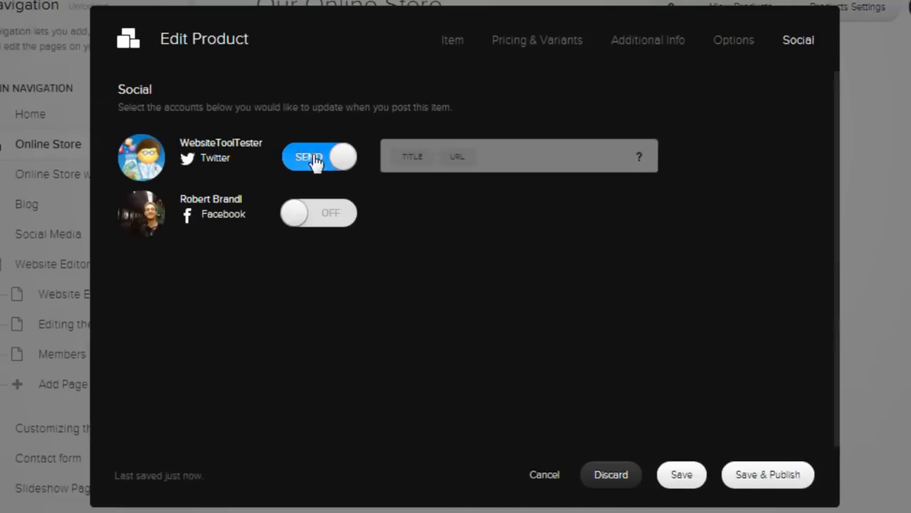
pyautogui.click(318, 157)
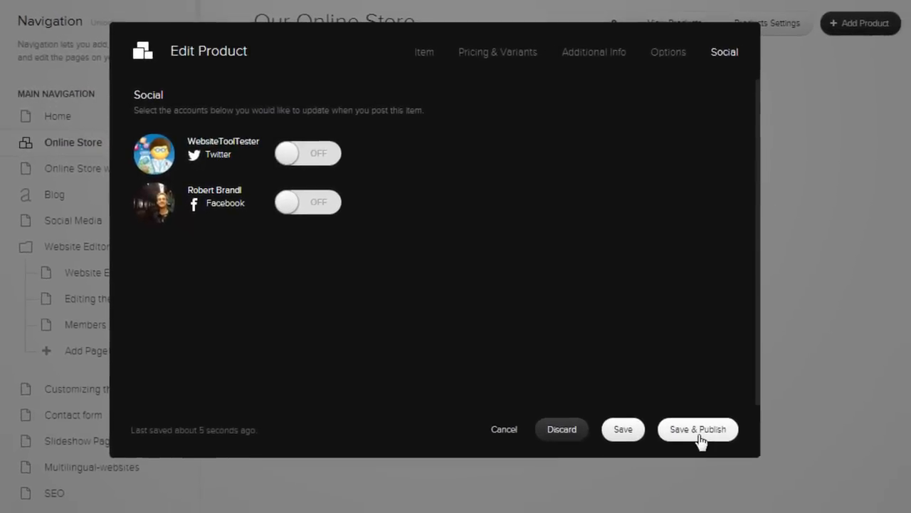
# Save and publish the tripod, then browse the Home page's Add Block Structure options.
pyautogui.click(697, 428)
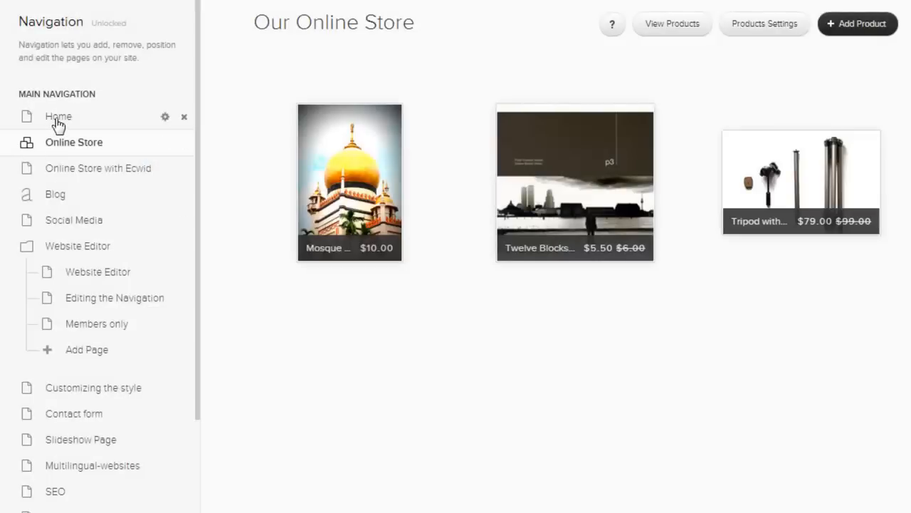
pyautogui.click(58, 116)
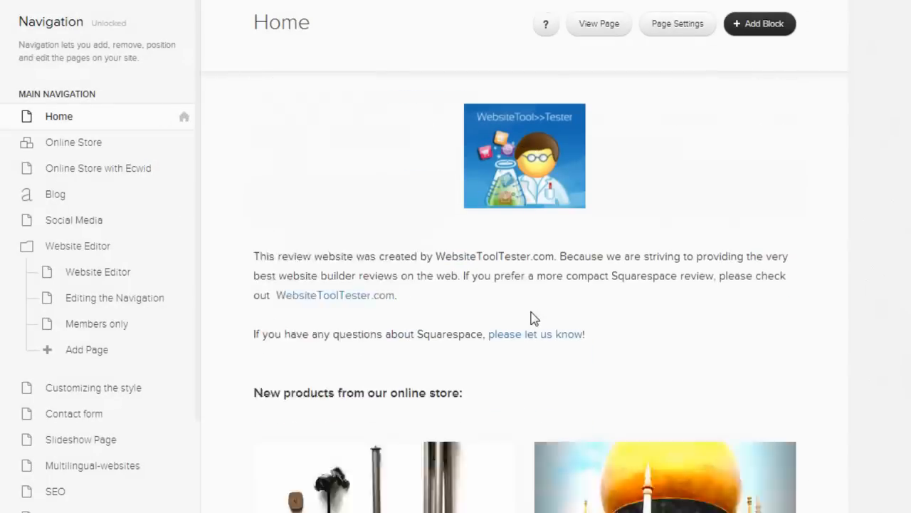
pyautogui.scroll(-3)
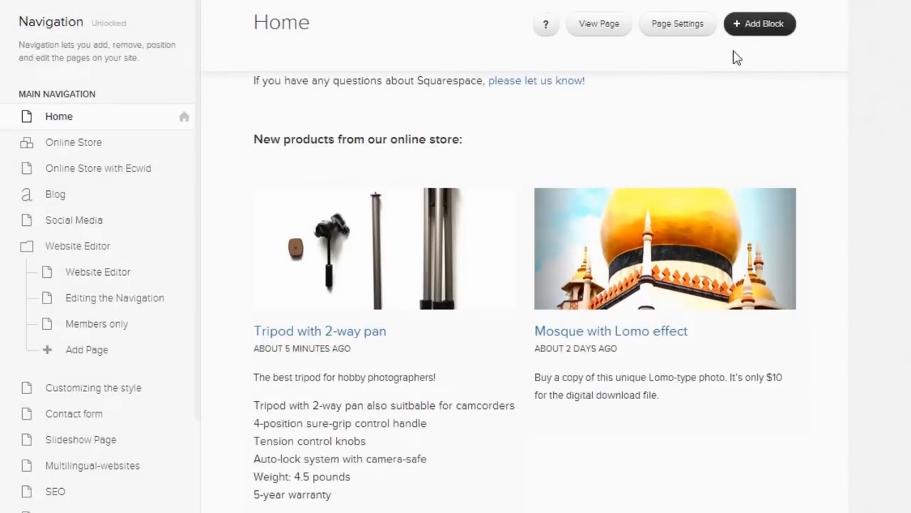
pyautogui.click(759, 24)
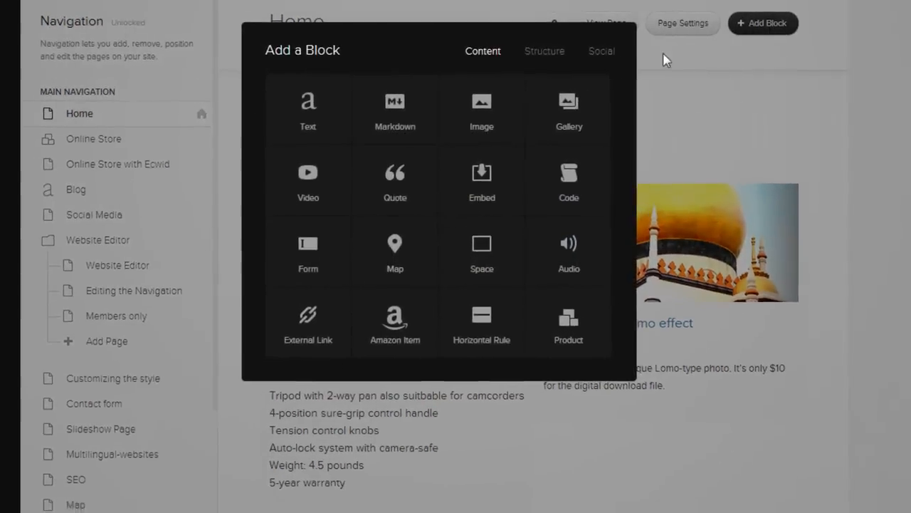
pyautogui.click(544, 51)
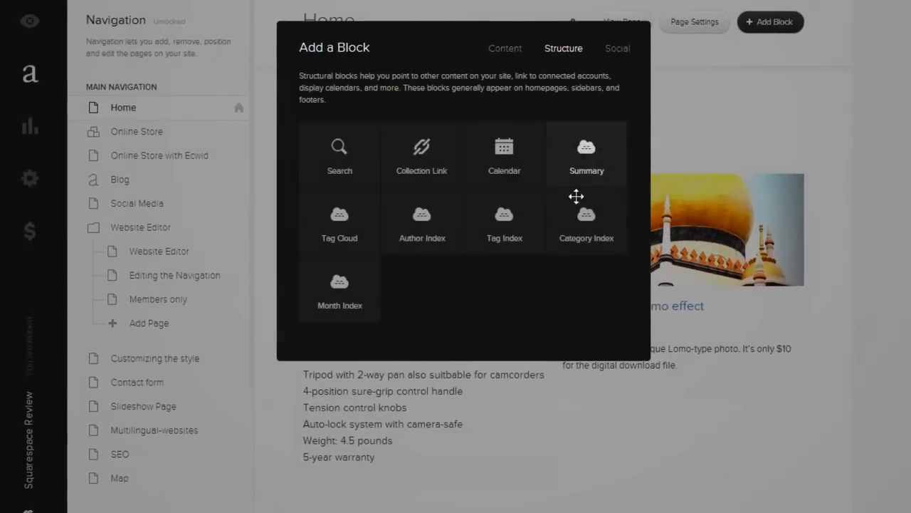
pyautogui.moveTo(497, 383)
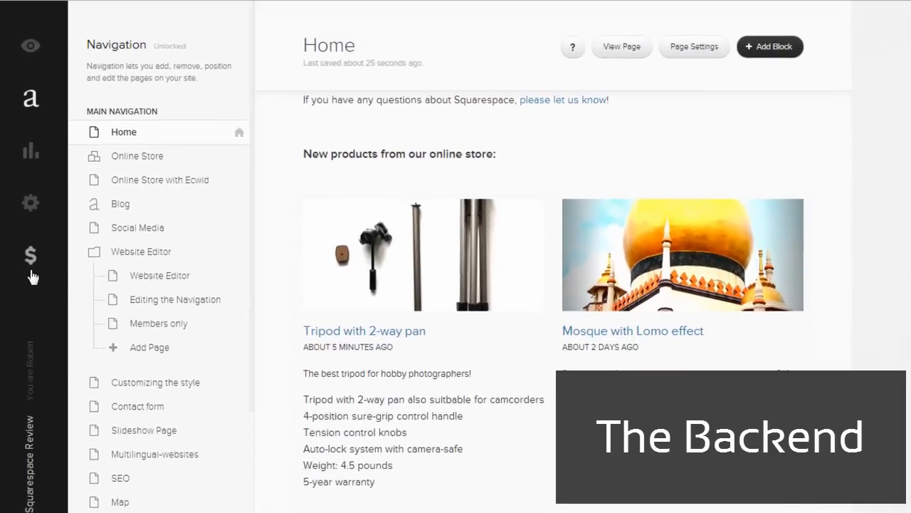
# Tour Commerce orders, including Completed and Cancelled tabs, and scroll through the inventory.
pyautogui.click(30, 255)
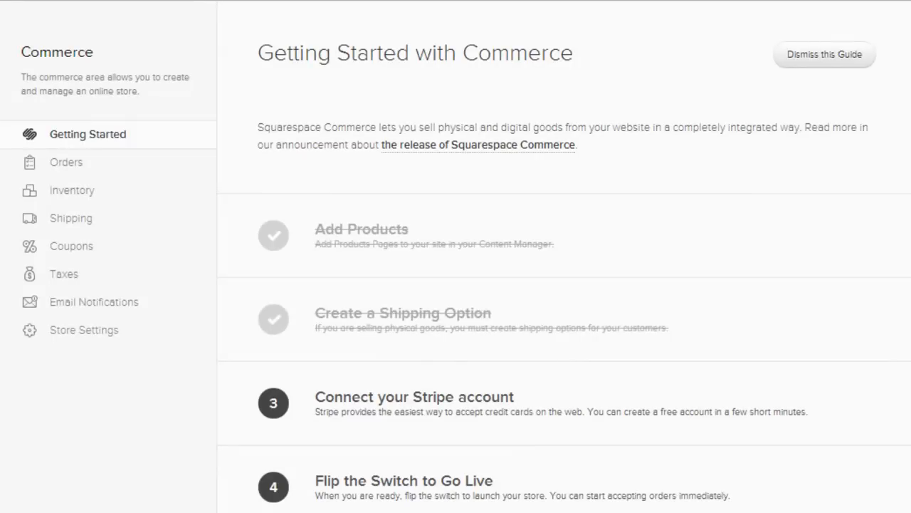
pyautogui.click(66, 162)
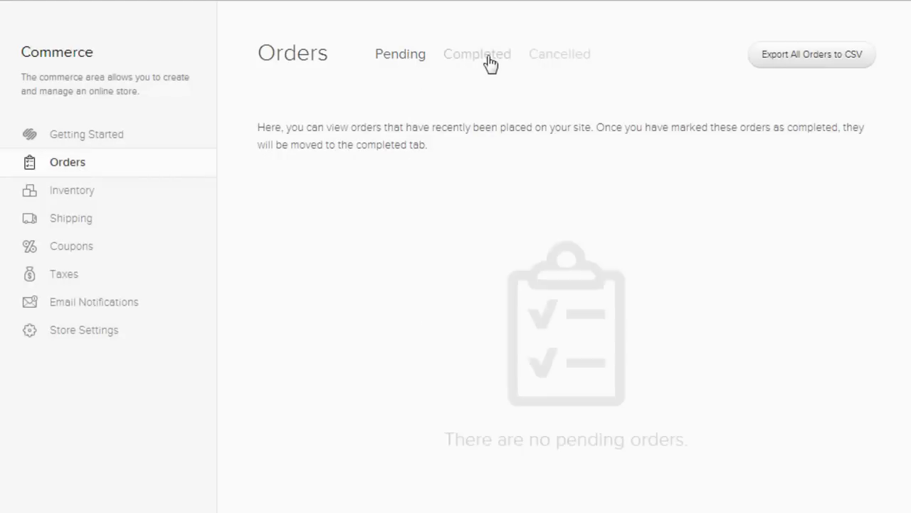
pyautogui.click(477, 53)
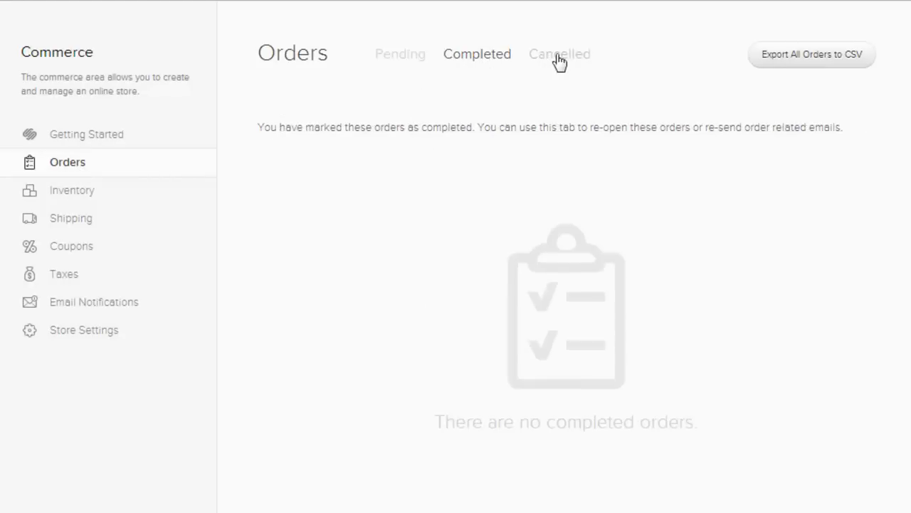
pyautogui.click(559, 53)
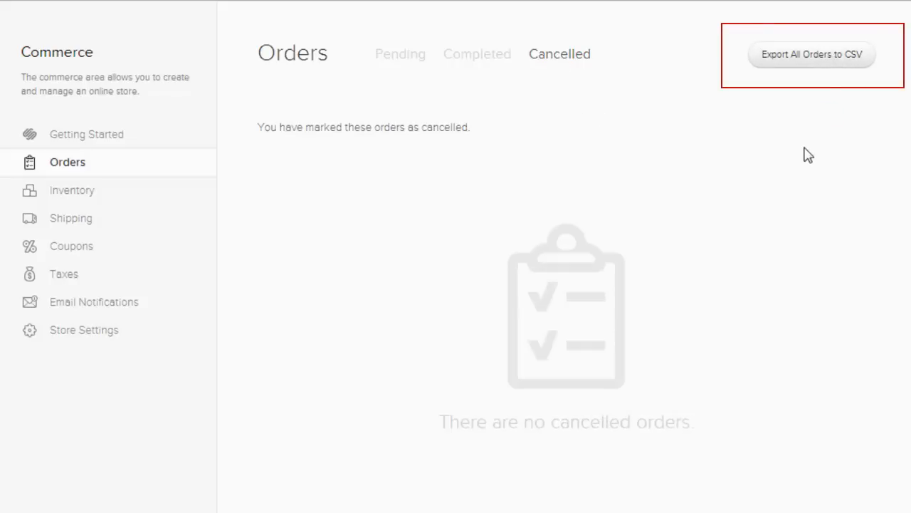
pyautogui.moveTo(599, 406)
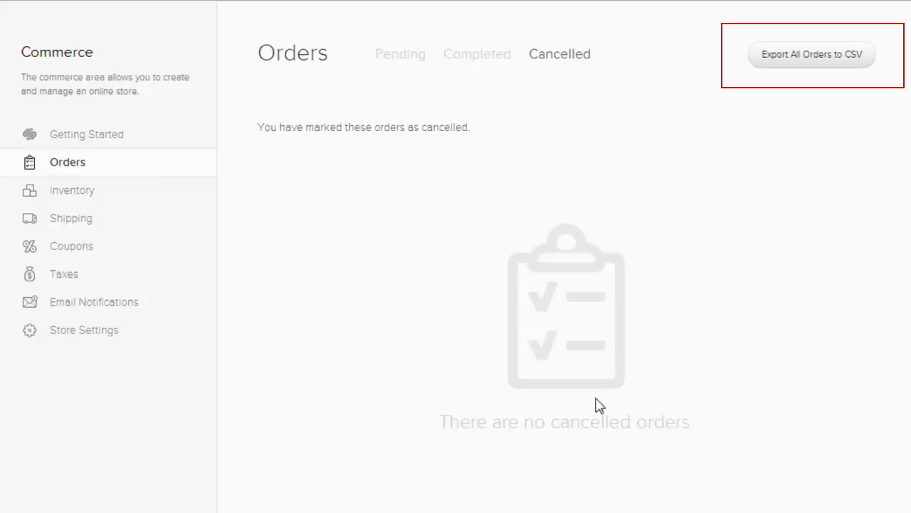
pyautogui.moveTo(82, 200)
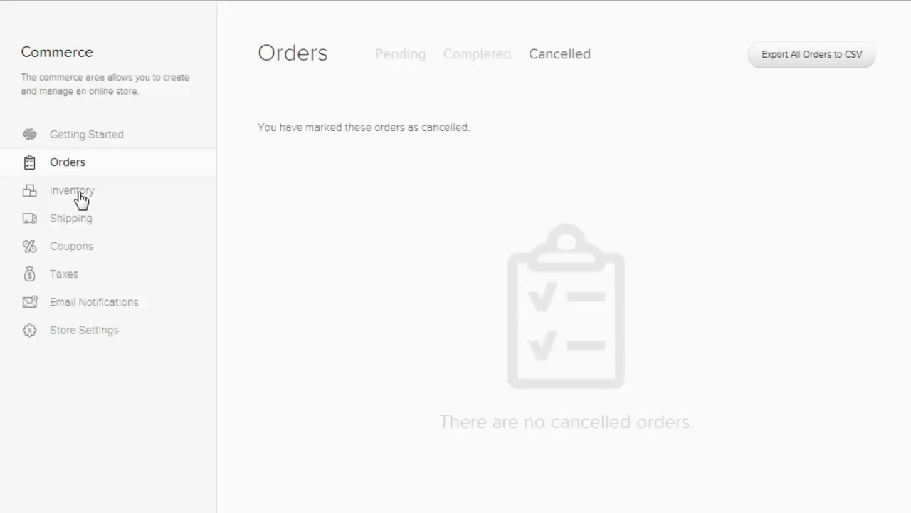
pyautogui.click(71, 190)
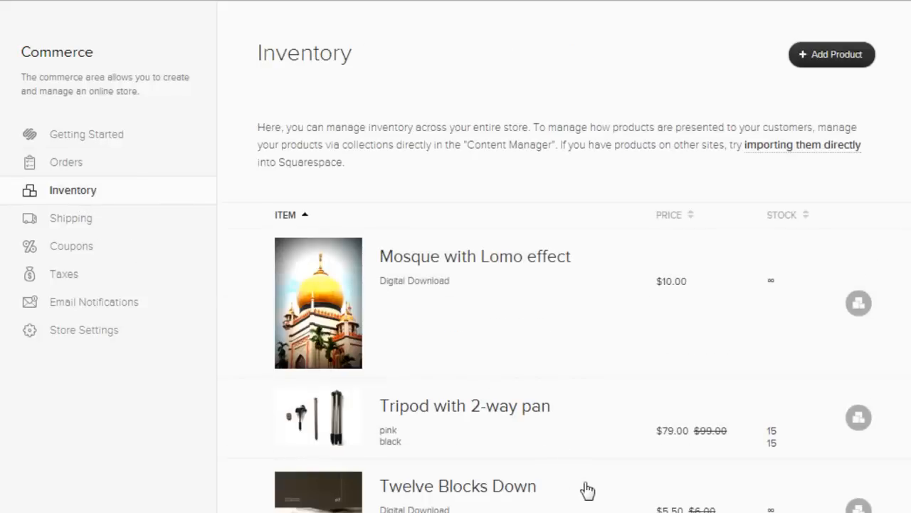
pyautogui.scroll(-3)
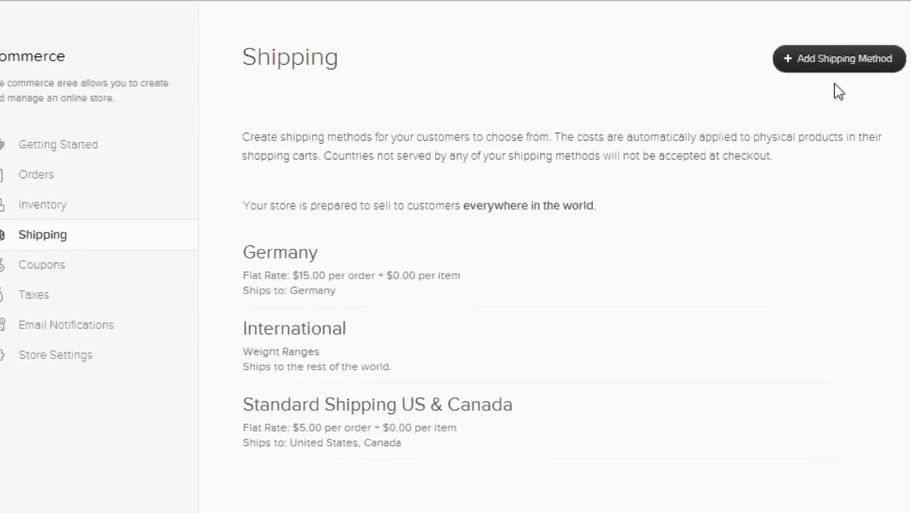
# Draft a flat-rate shipping method, inspect its country restrictions, then cancel it.
pyautogui.click(839, 58)
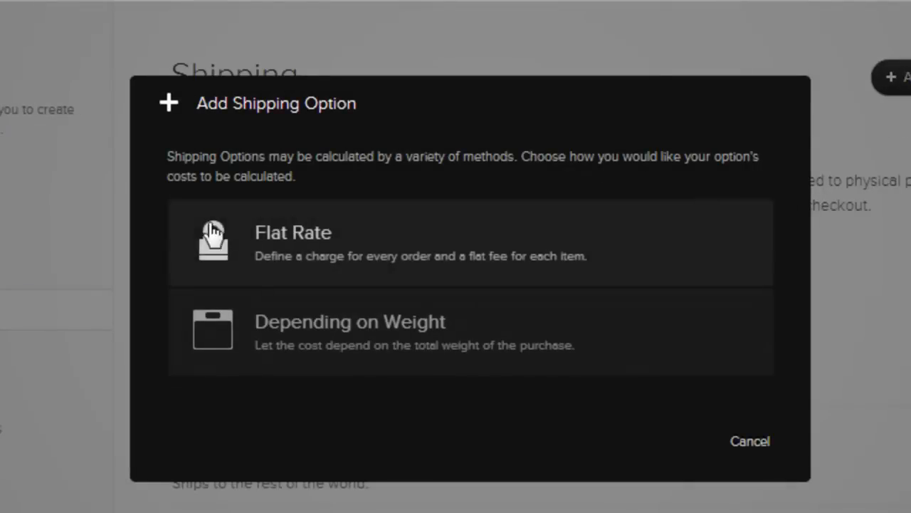
pyautogui.moveTo(438, 270)
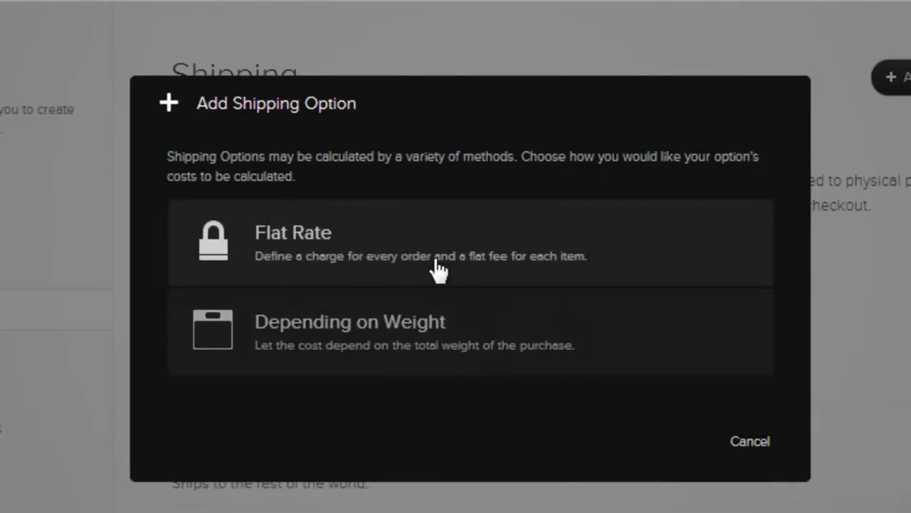
pyautogui.click(292, 232)
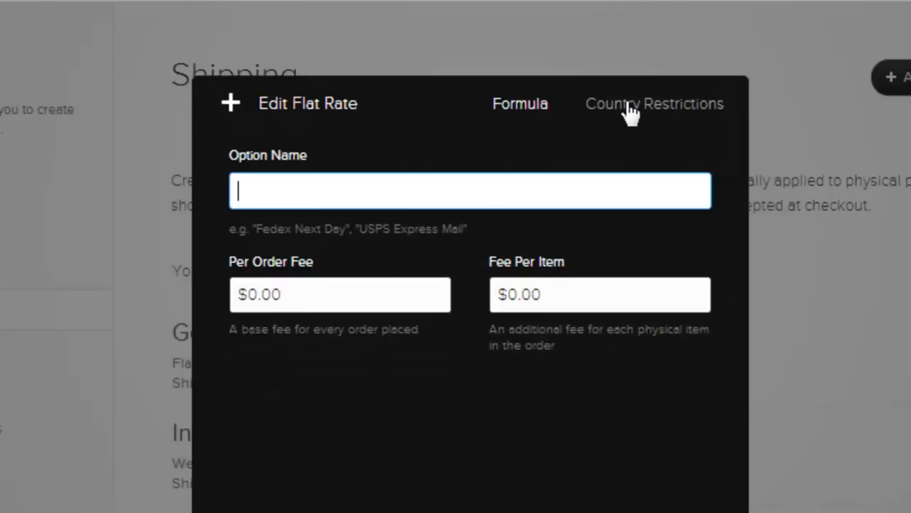
pyautogui.click(655, 103)
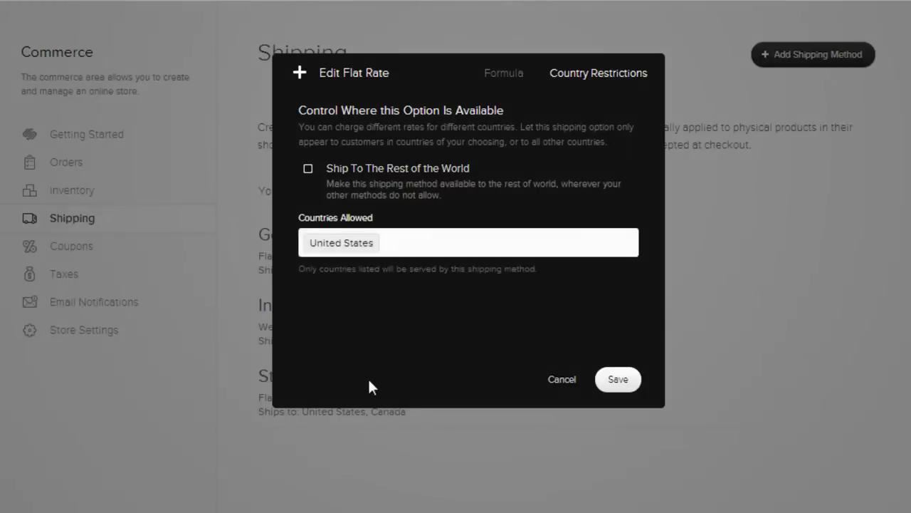
pyautogui.moveTo(570, 404)
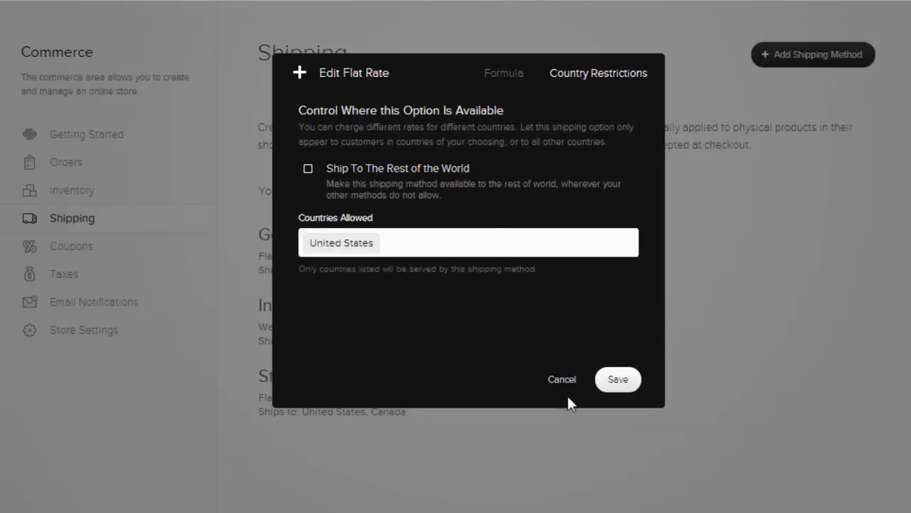
pyautogui.click(71, 246)
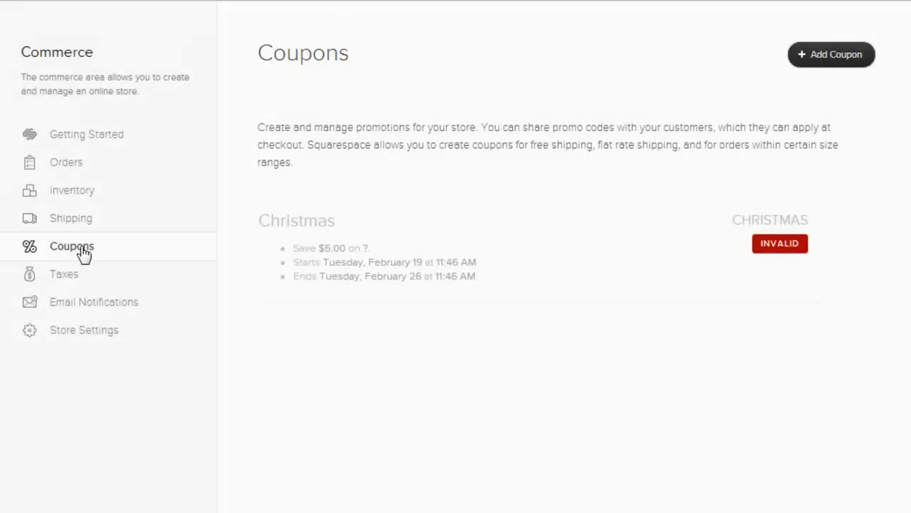
# Draft a minimum-order-total coupon, check its start and end dates, then abandon it.
pyautogui.click(831, 54)
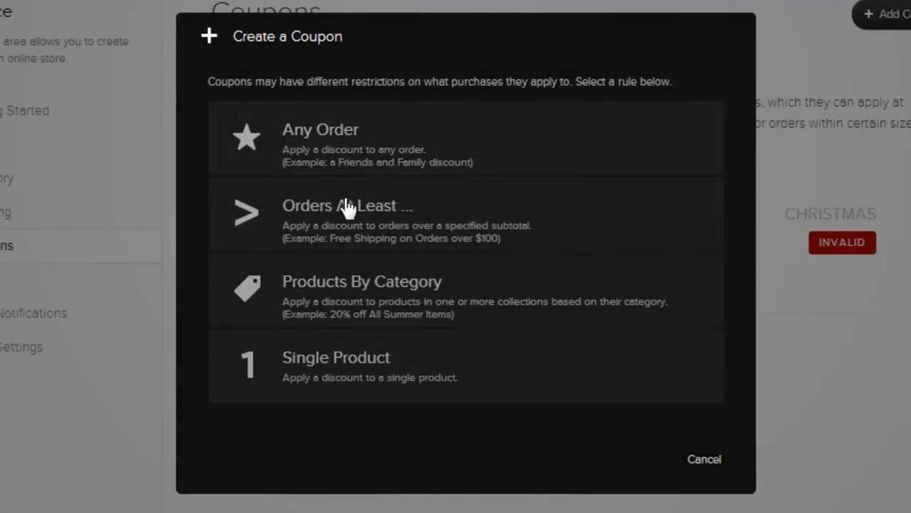
pyautogui.click(348, 214)
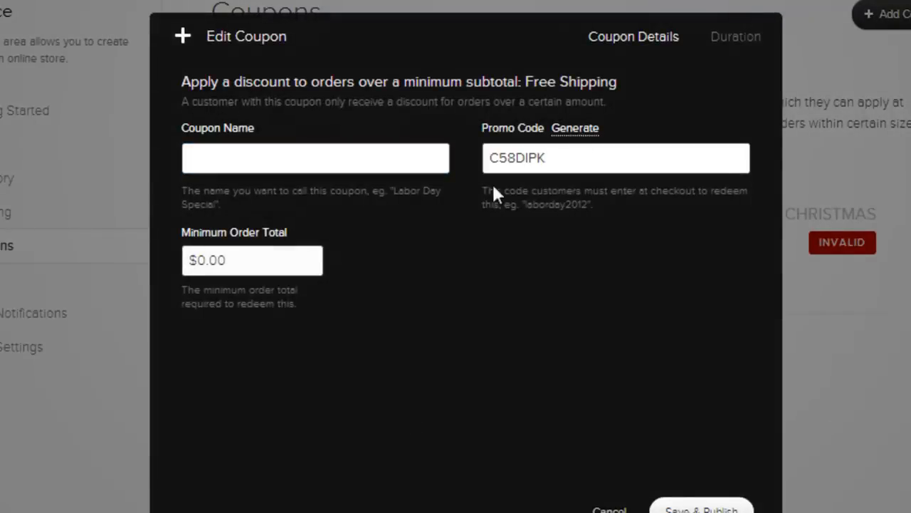
pyautogui.click(736, 36)
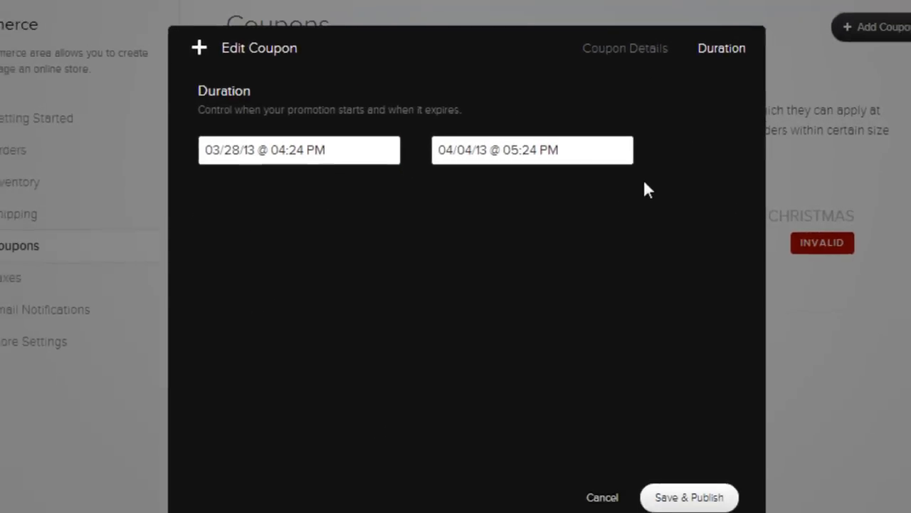
pyautogui.click(602, 497)
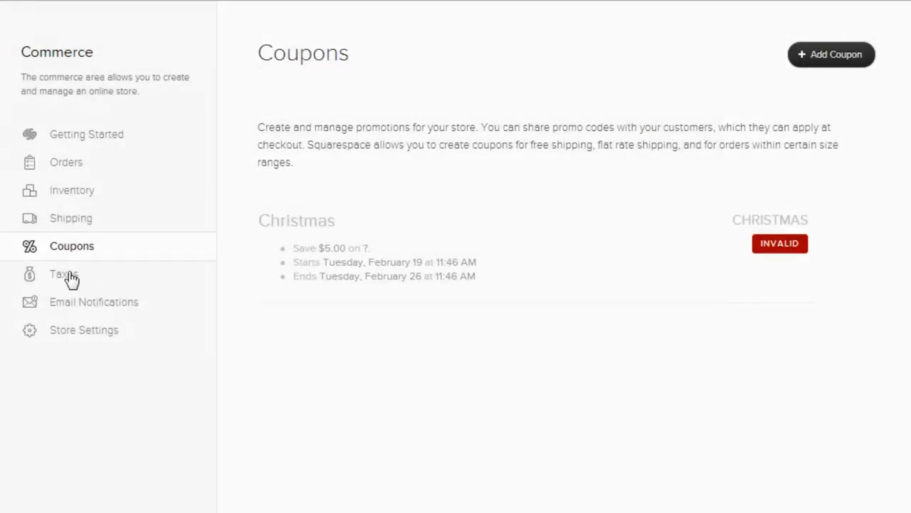
# Review the California, Hawaii and North Dakota tax rates, then browse confirmed, shipped, header and footer email templates.
pyautogui.click(64, 274)
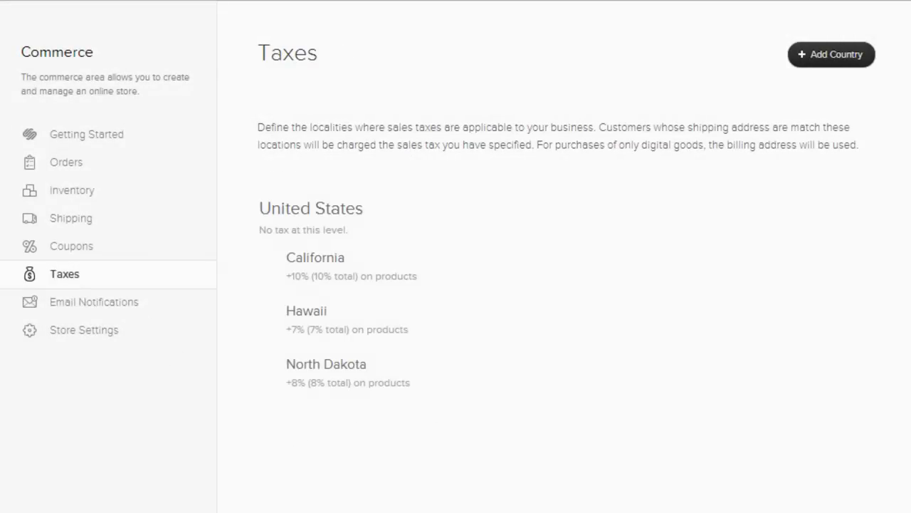
pyautogui.moveTo(93, 309)
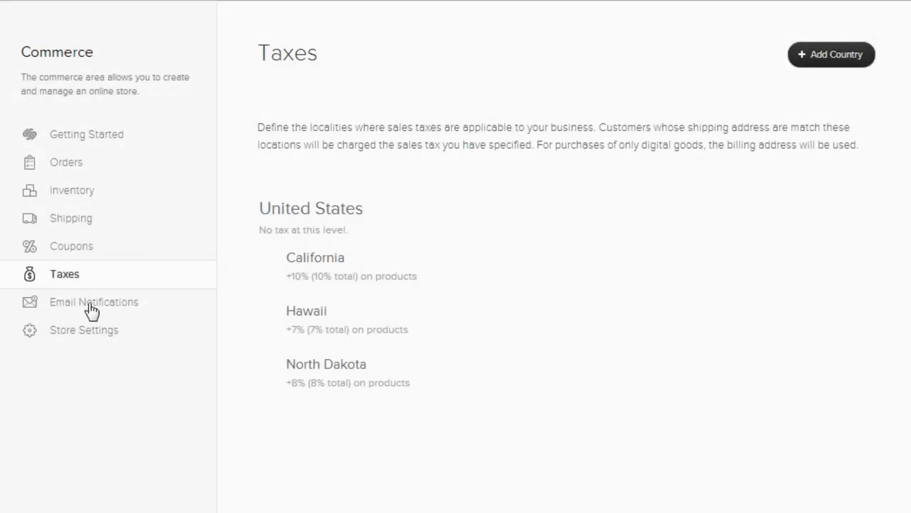
pyautogui.click(94, 301)
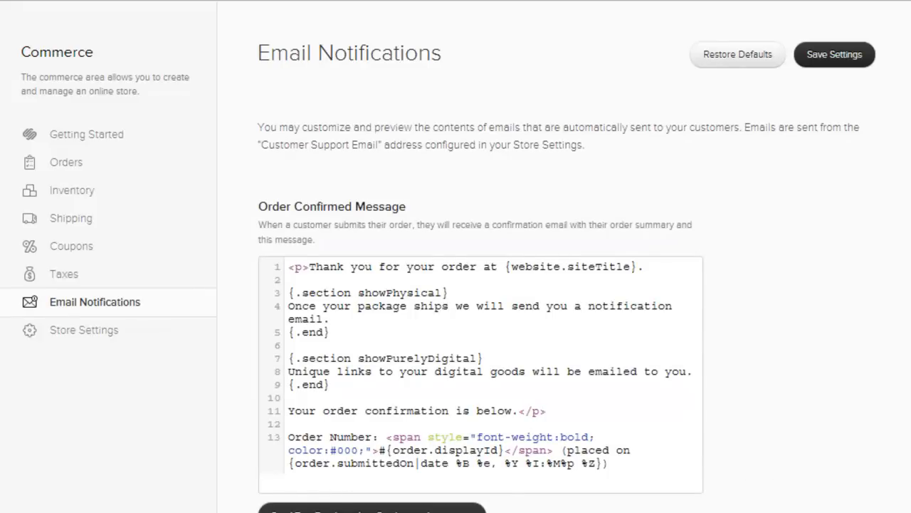
pyautogui.scroll(-3)
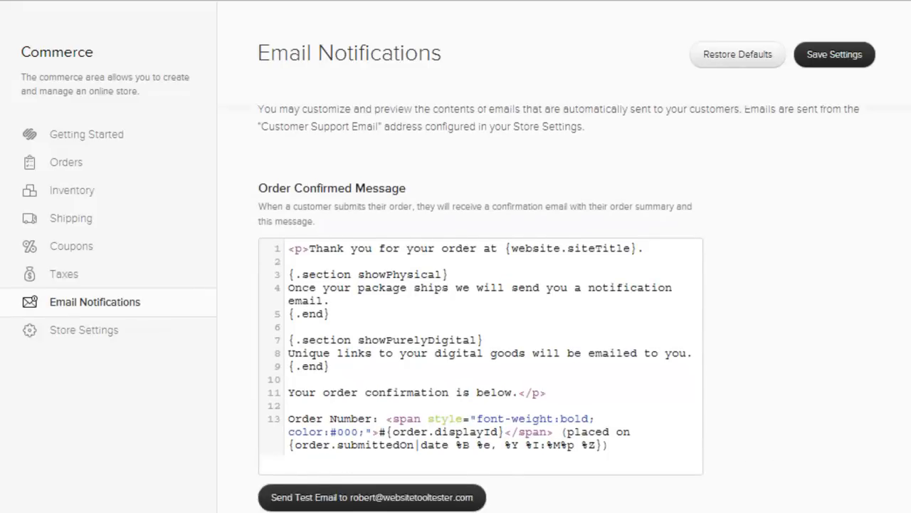
pyautogui.scroll(-3)
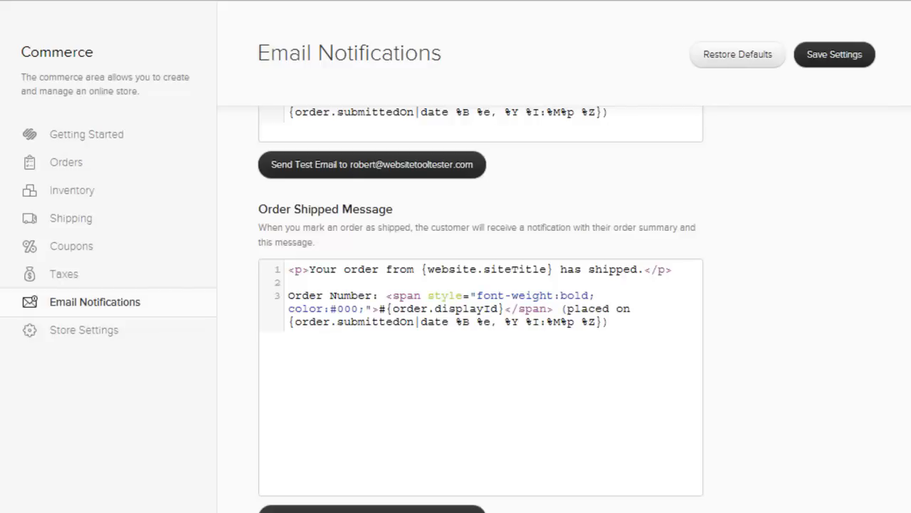
pyautogui.scroll(-3)
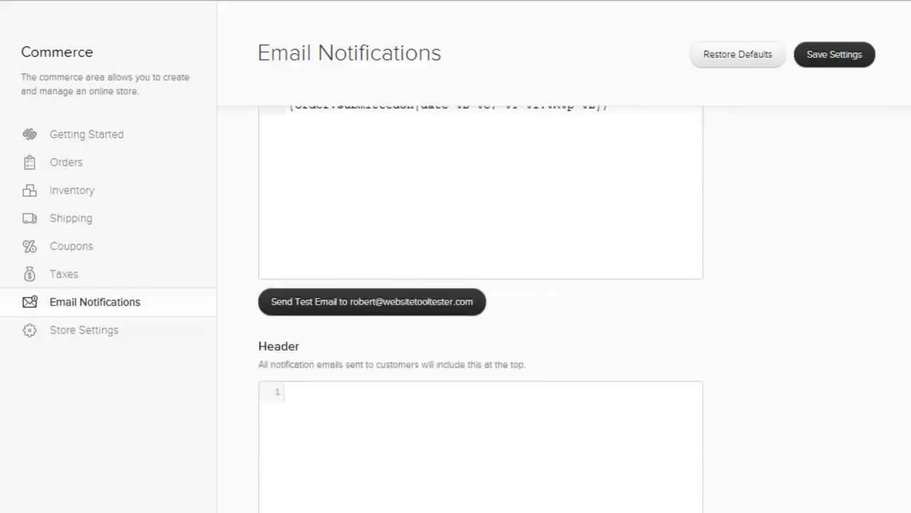
pyautogui.scroll(-3)
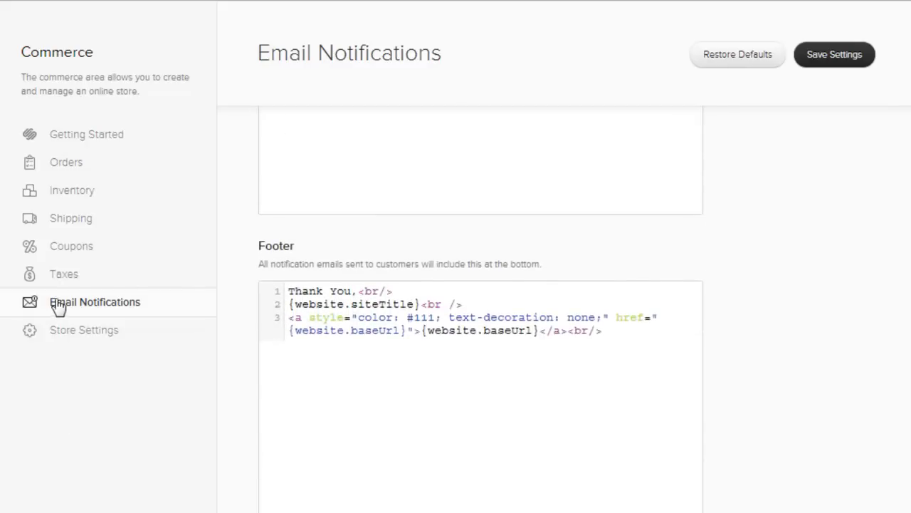
# Browse Store Settings: Stripe notice, support email, checkout, Mailchimp, stock alerts, down to Store Policies.
pyautogui.click(84, 330)
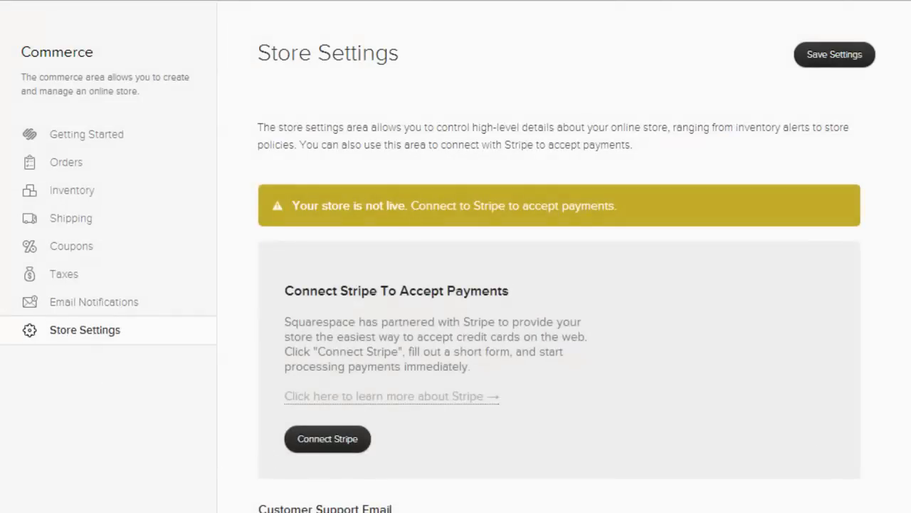
pyautogui.scroll(-3)
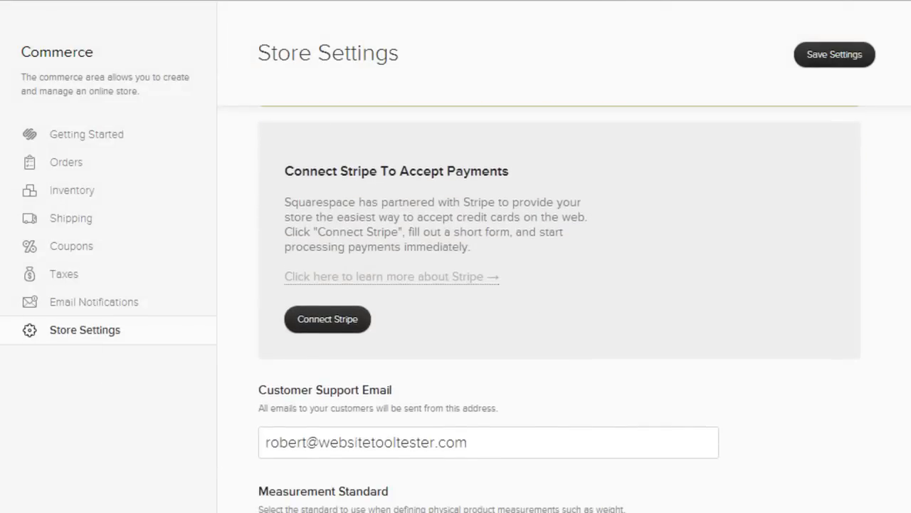
pyautogui.scroll(-3)
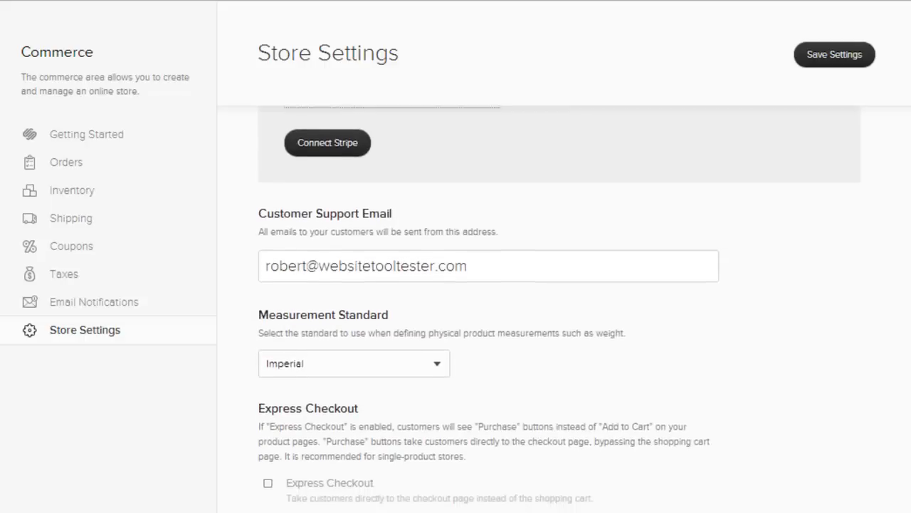
pyautogui.scroll(-3)
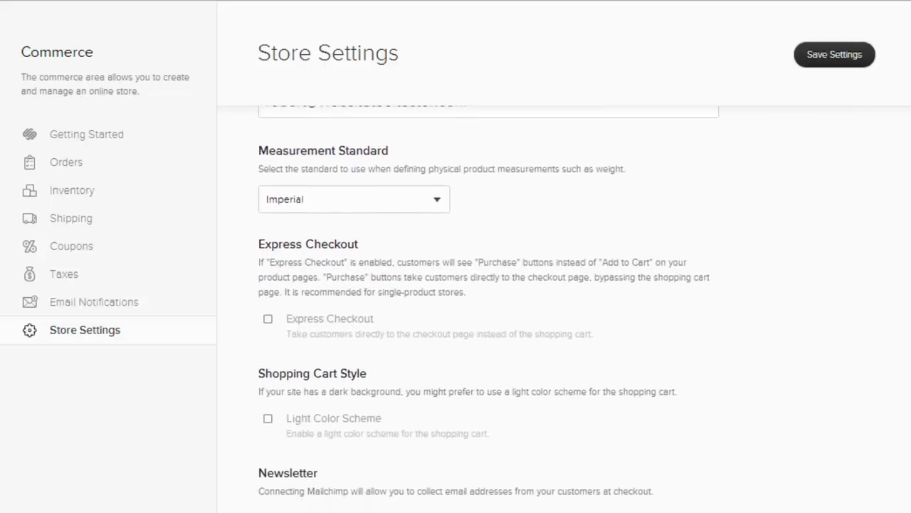
pyautogui.scroll(-3)
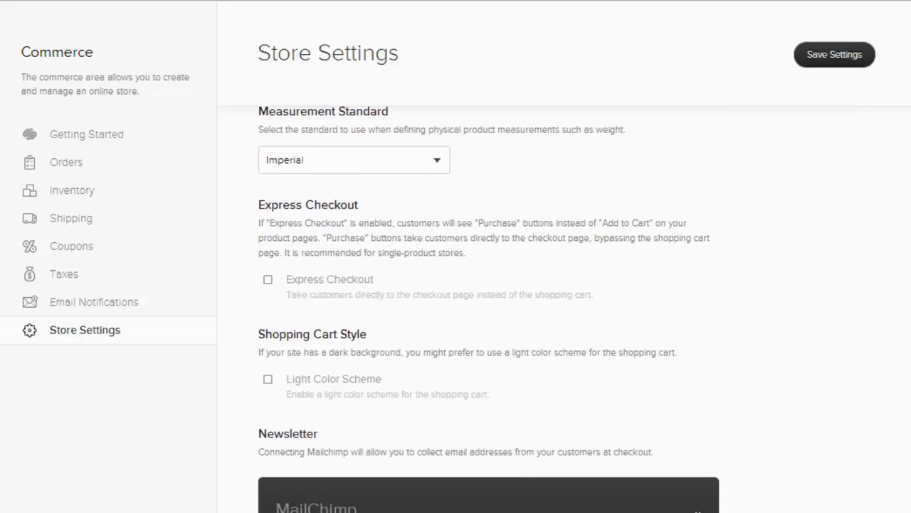
pyautogui.scroll(-3)
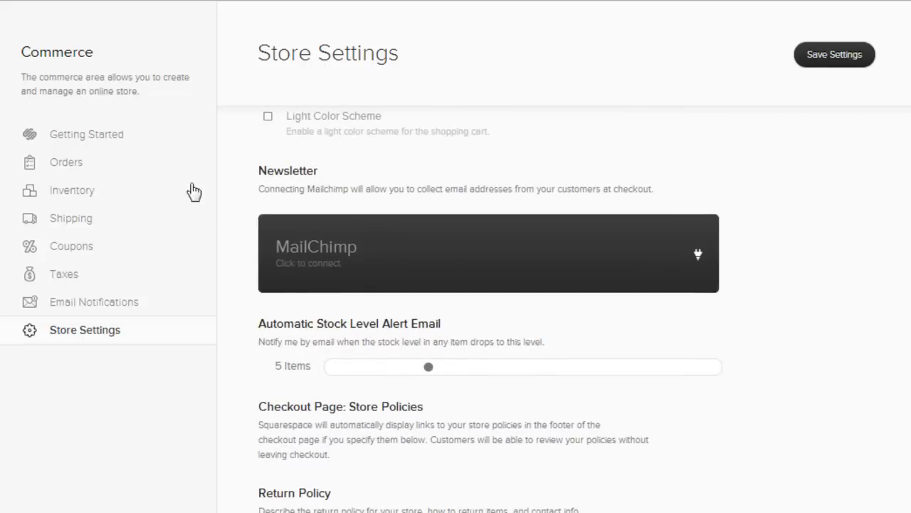
pyautogui.moveTo(255, 429)
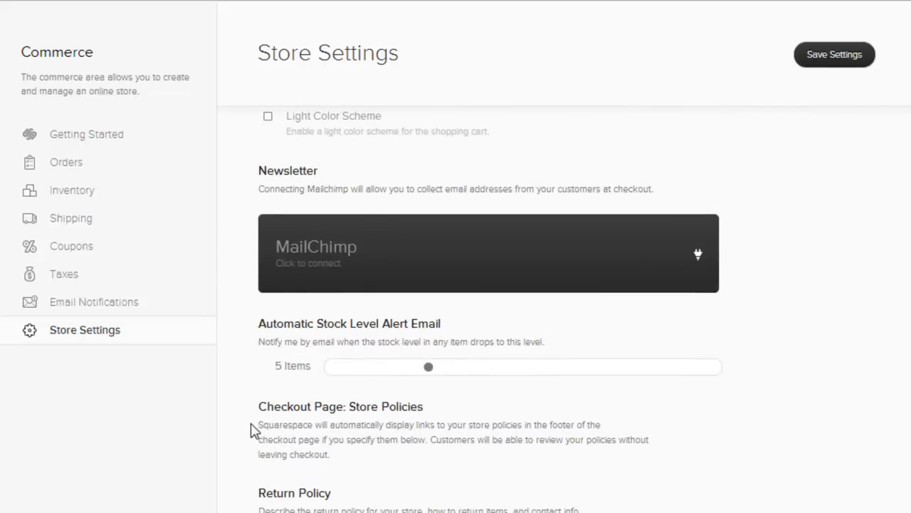
pyautogui.moveTo(239, 458)
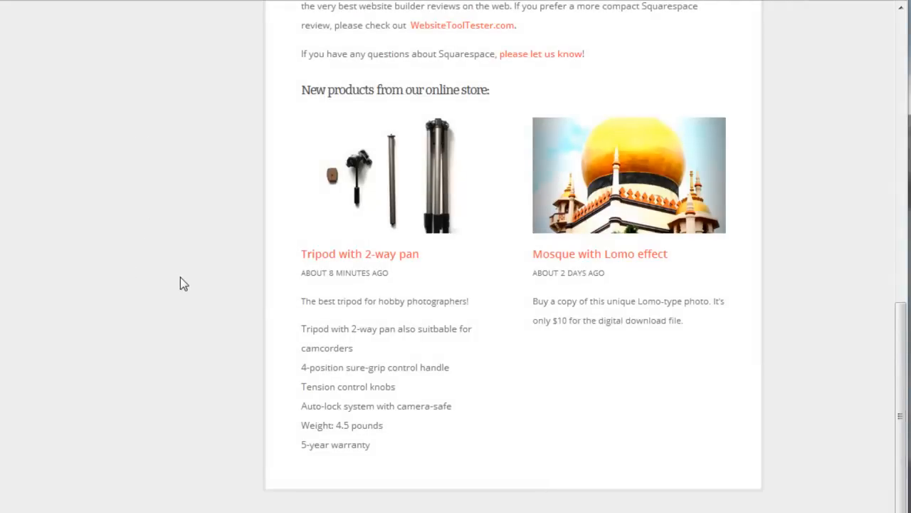
# Check the live Tripod with 2-way pan page at $79.00, then view Squarespace plan prices.
pyautogui.scroll(3)
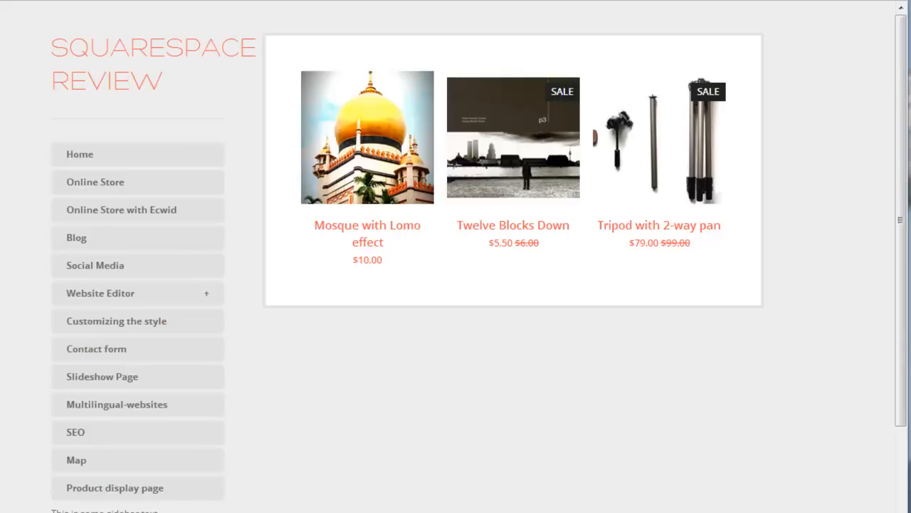
pyautogui.moveTo(675, 179)
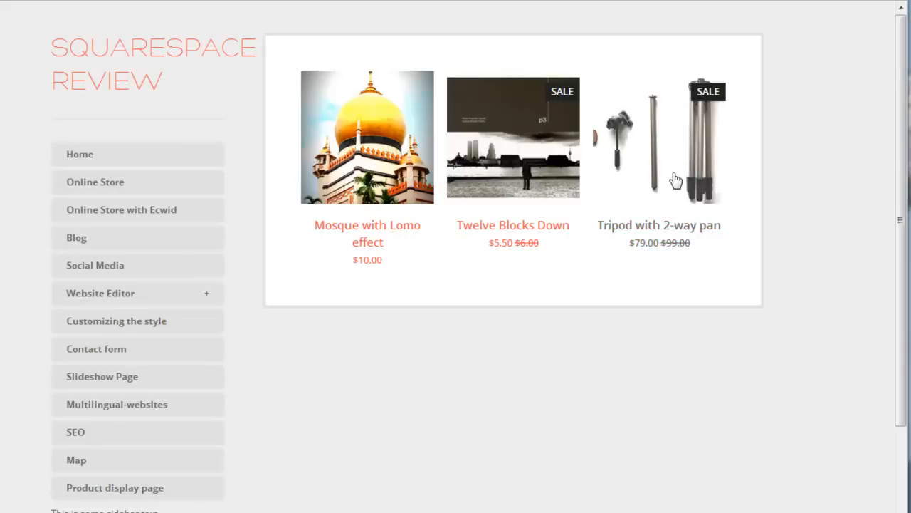
pyautogui.click(659, 137)
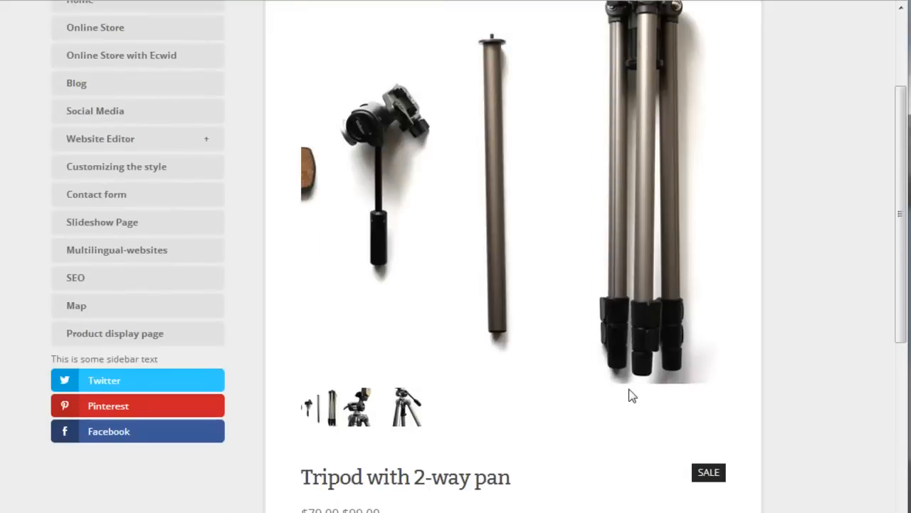
pyautogui.scroll(-3)
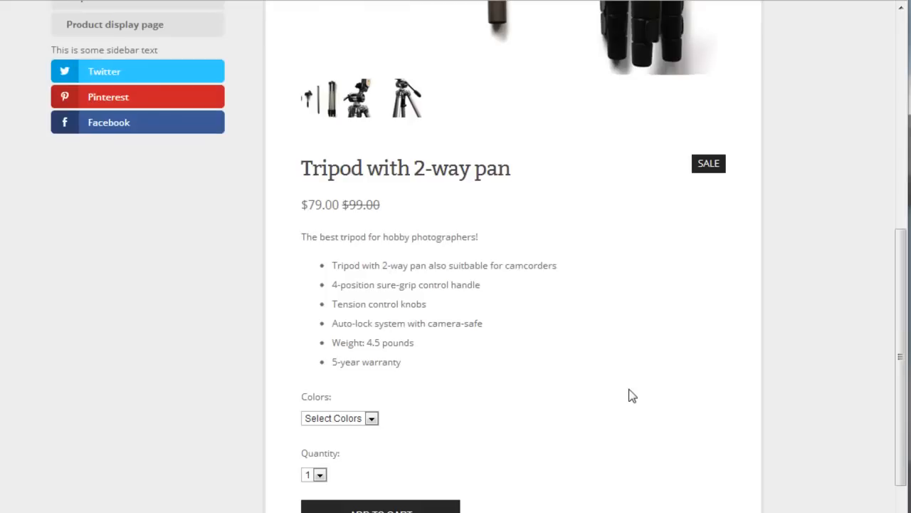
pyautogui.scroll(-3)
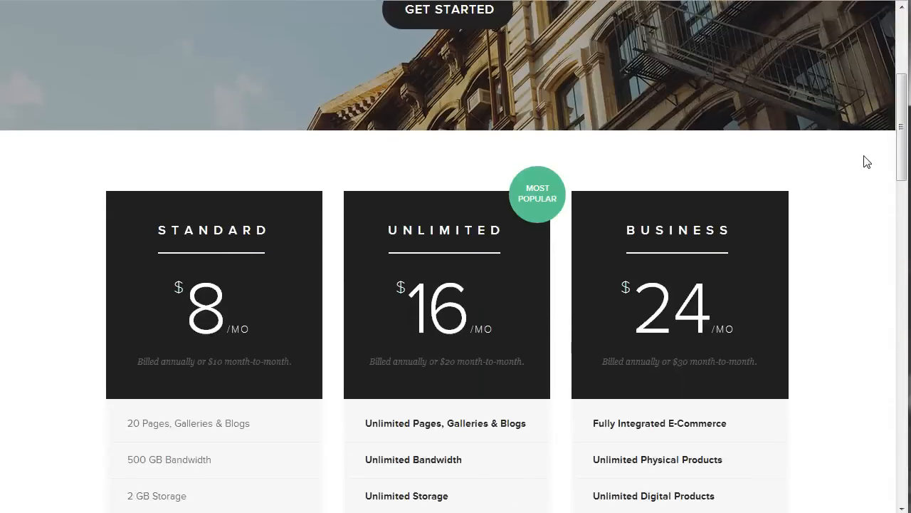
pyautogui.scroll(-3)
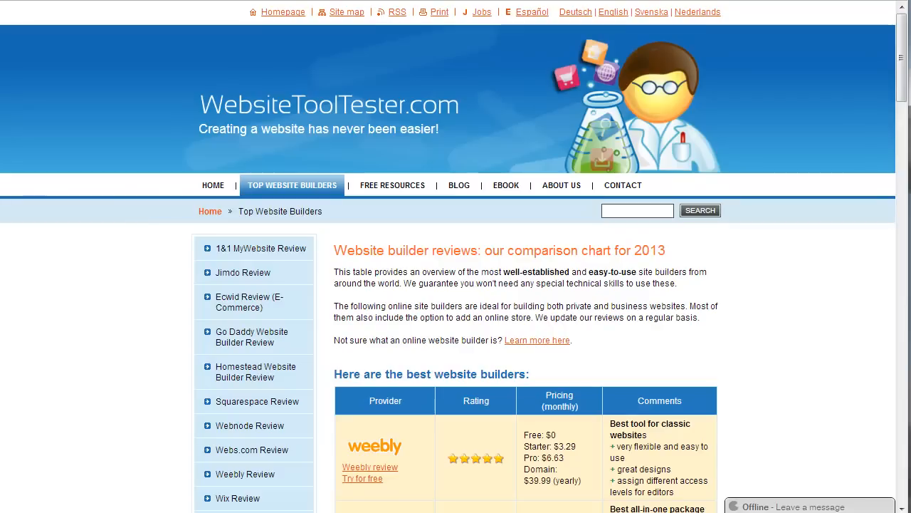
# Scroll WebsiteToolTester's builder comparison chart and open its online store guide.
pyautogui.scroll(-3)
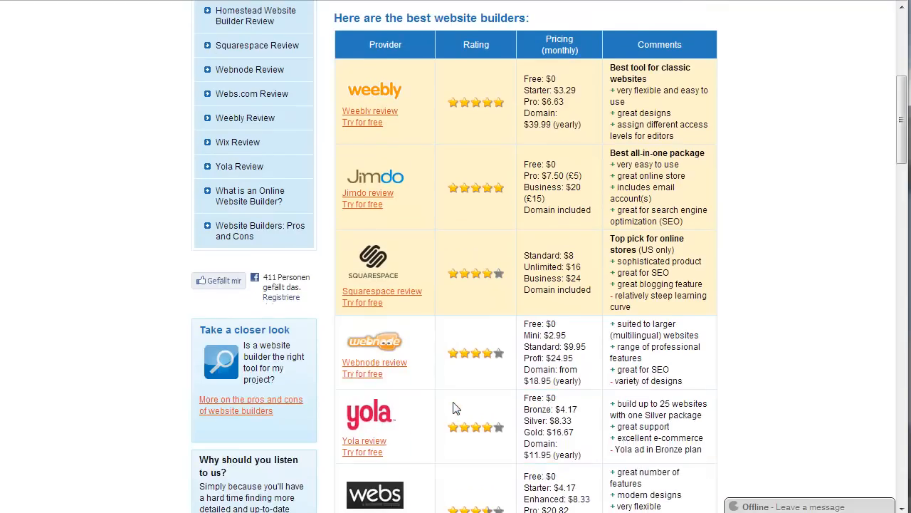
pyautogui.scroll(-3)
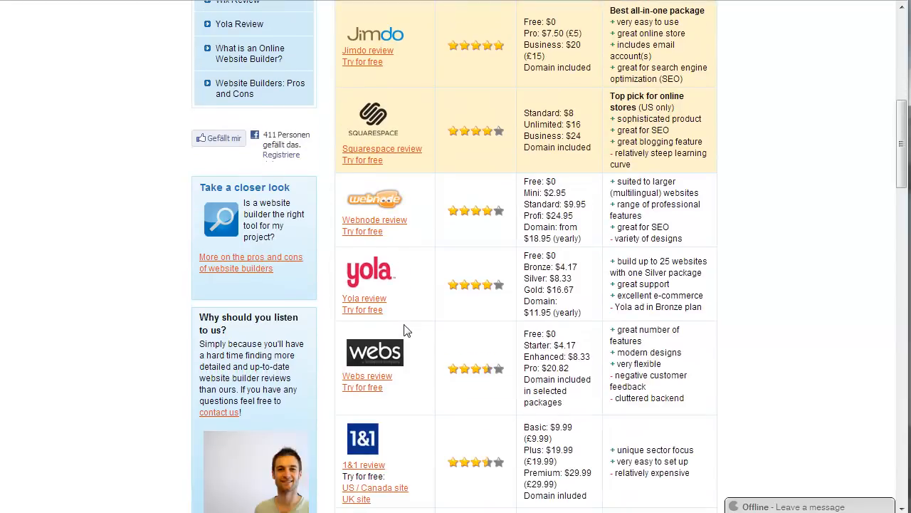
pyautogui.scroll(-3)
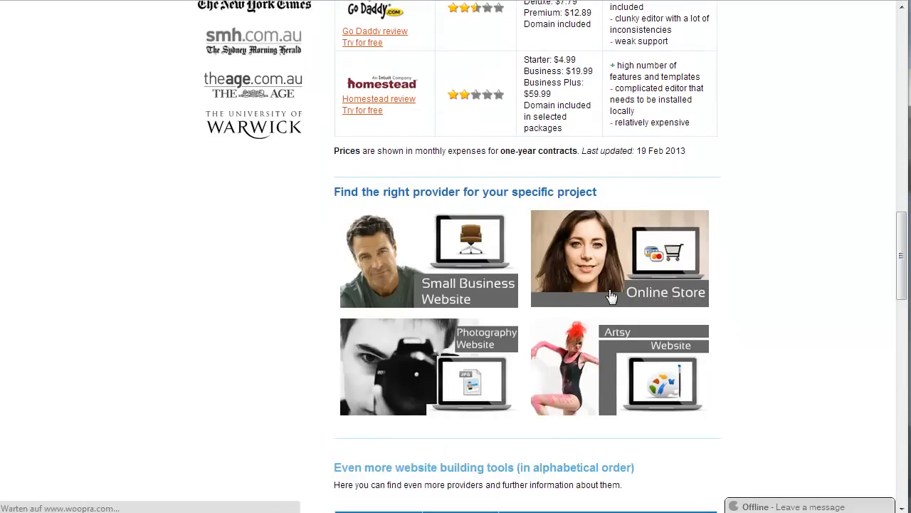
pyautogui.click(619, 258)
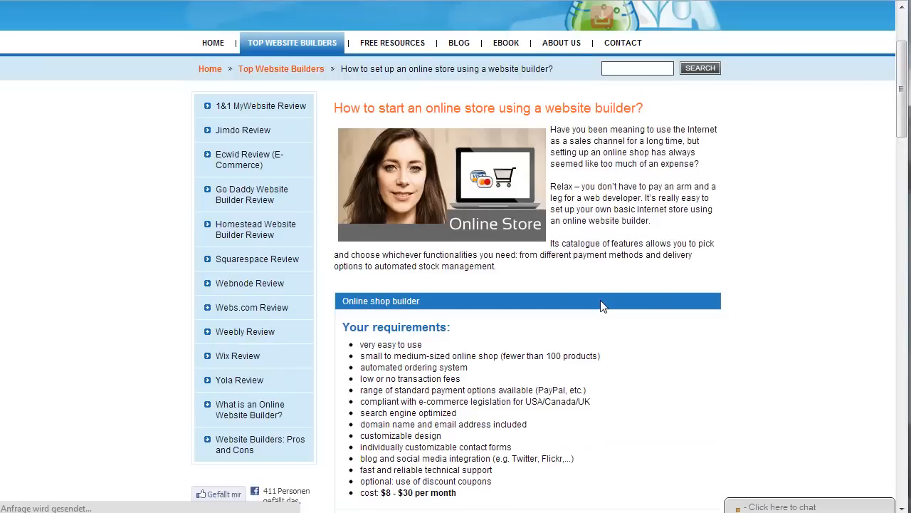